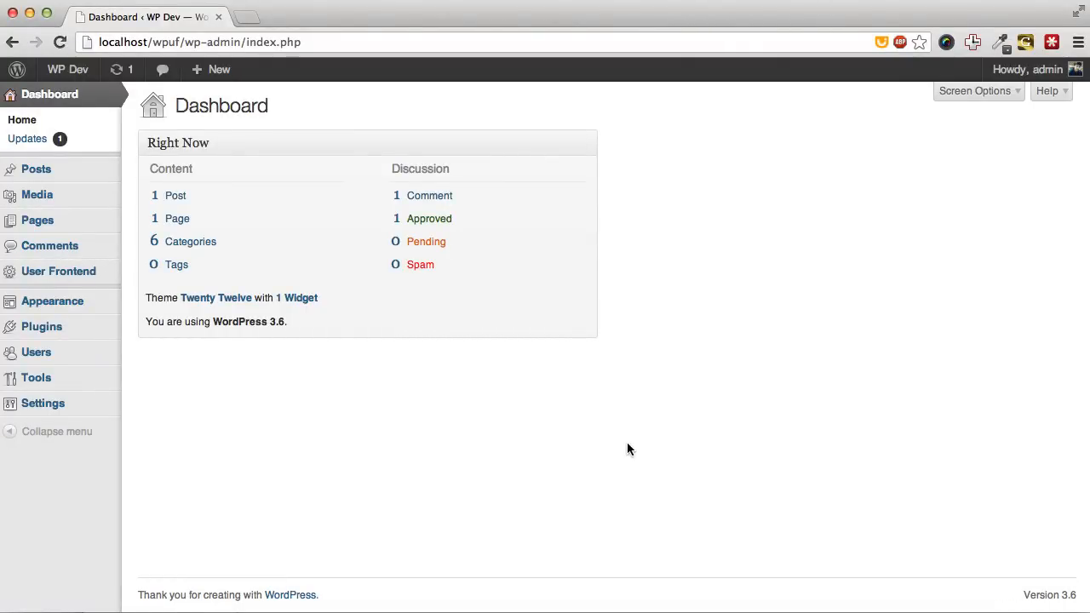
mouse_move(603, 449)
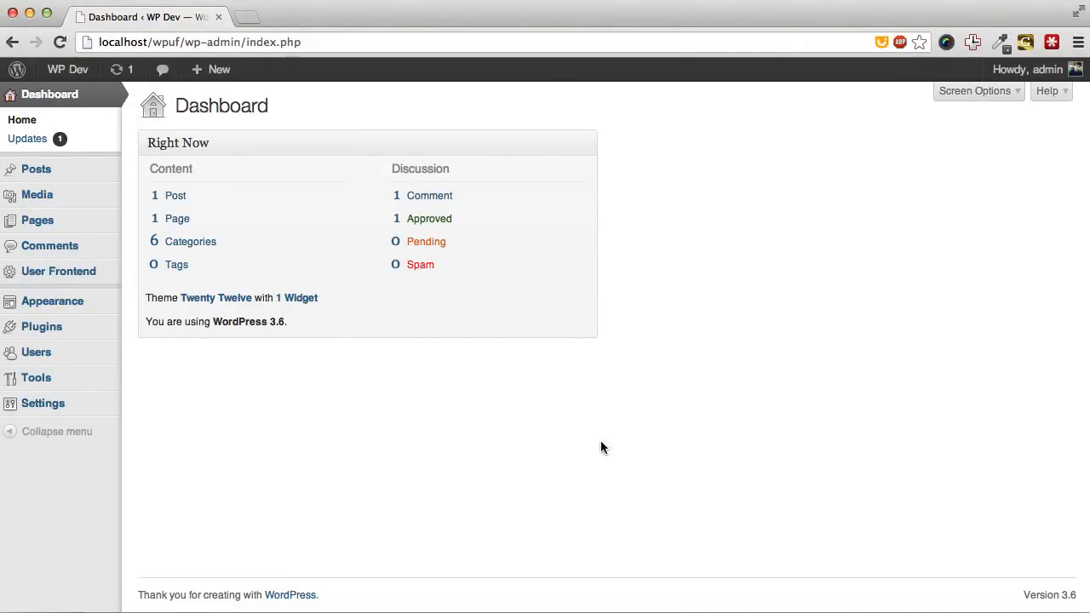
mouse_move(435, 416)
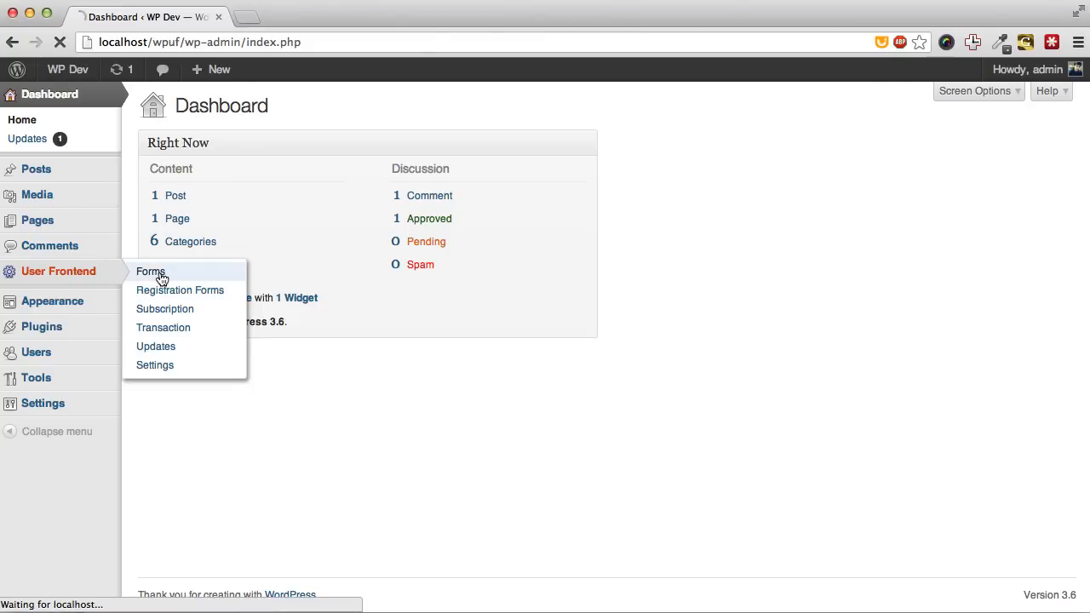
Start a new User Frontend form named 'First Form'.
left_click(150, 271)
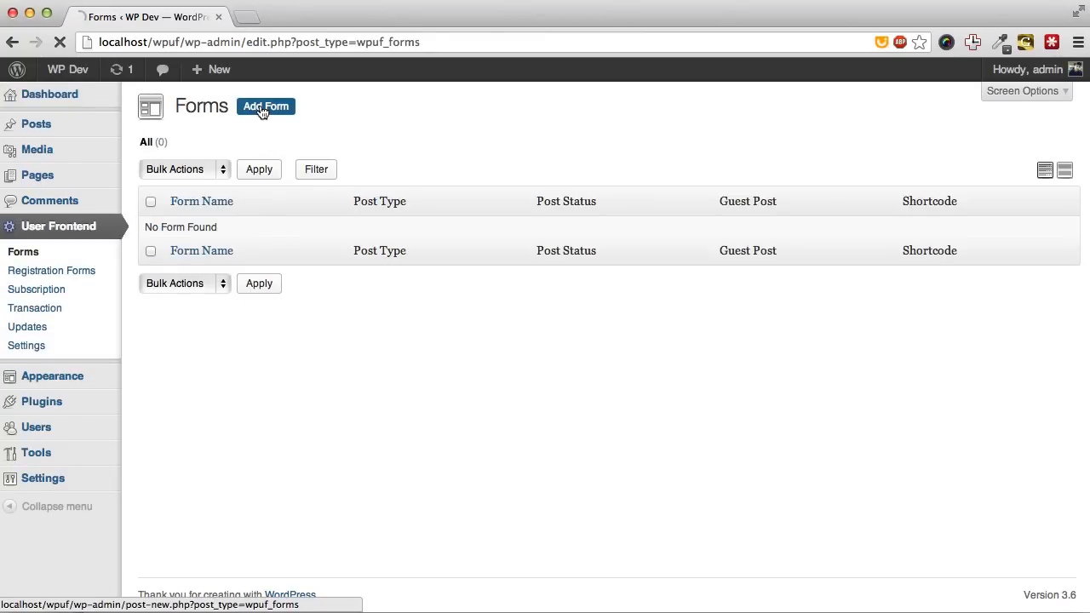
left_click(264, 106)
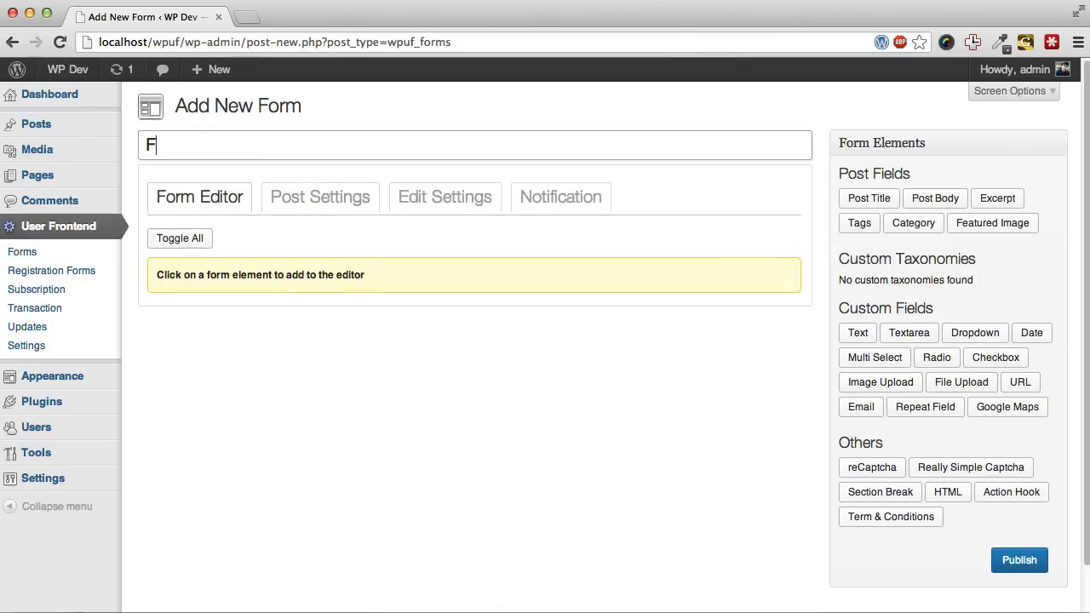
type("irst Form")
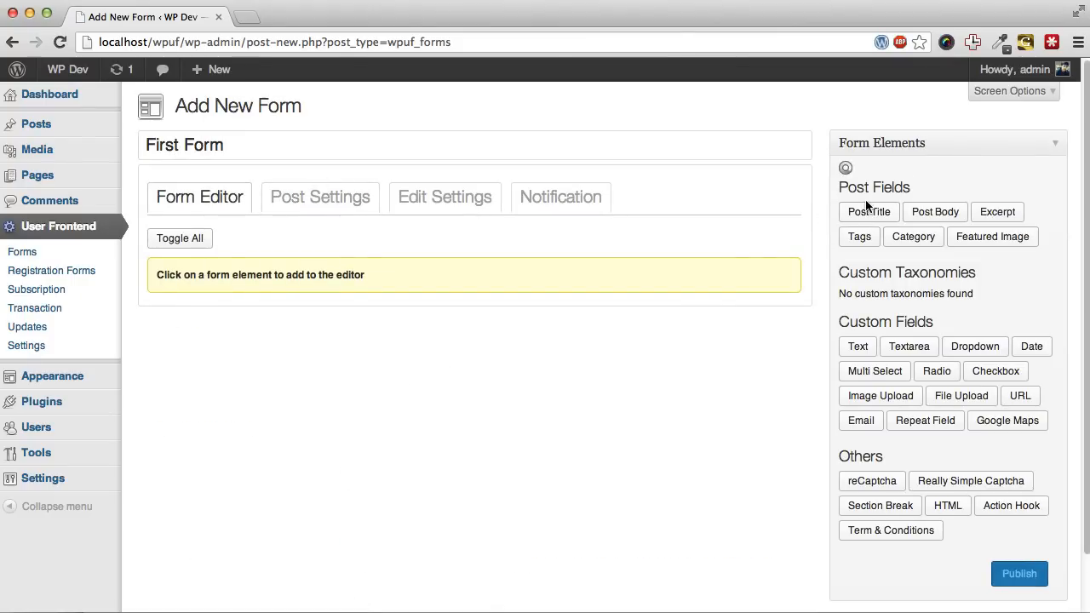
Add Post title and Post Body fields to the form and publish it.
left_click(868, 211)
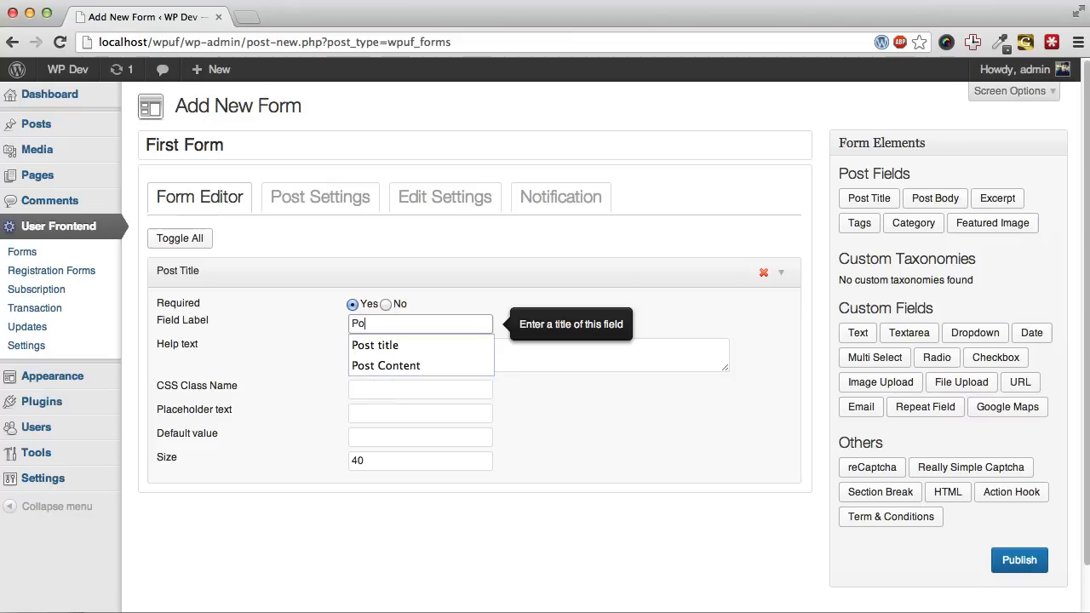
left_click(375, 345)
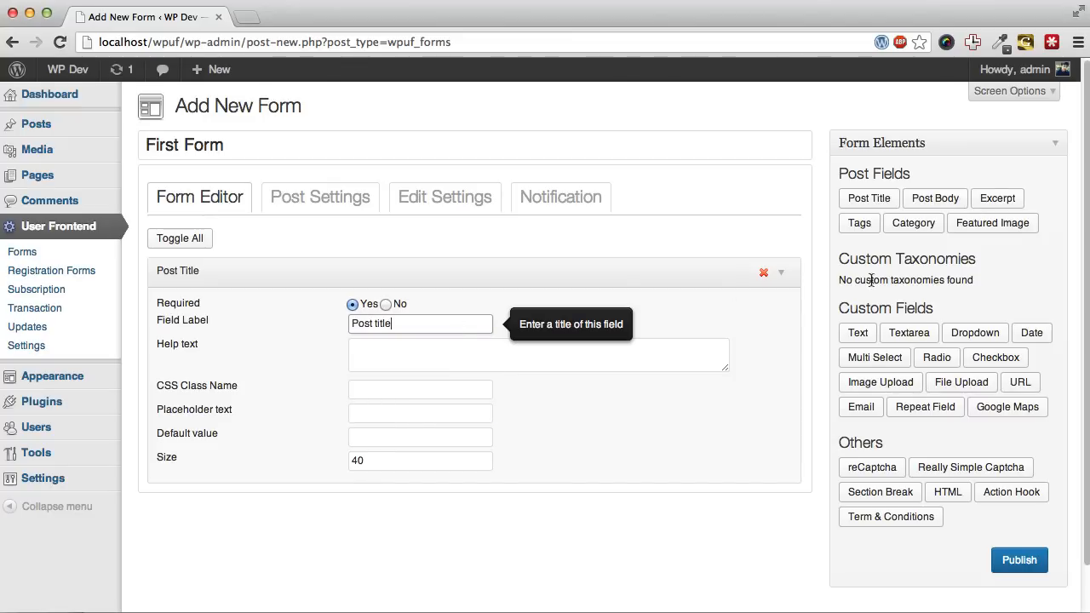
left_click(935, 198)
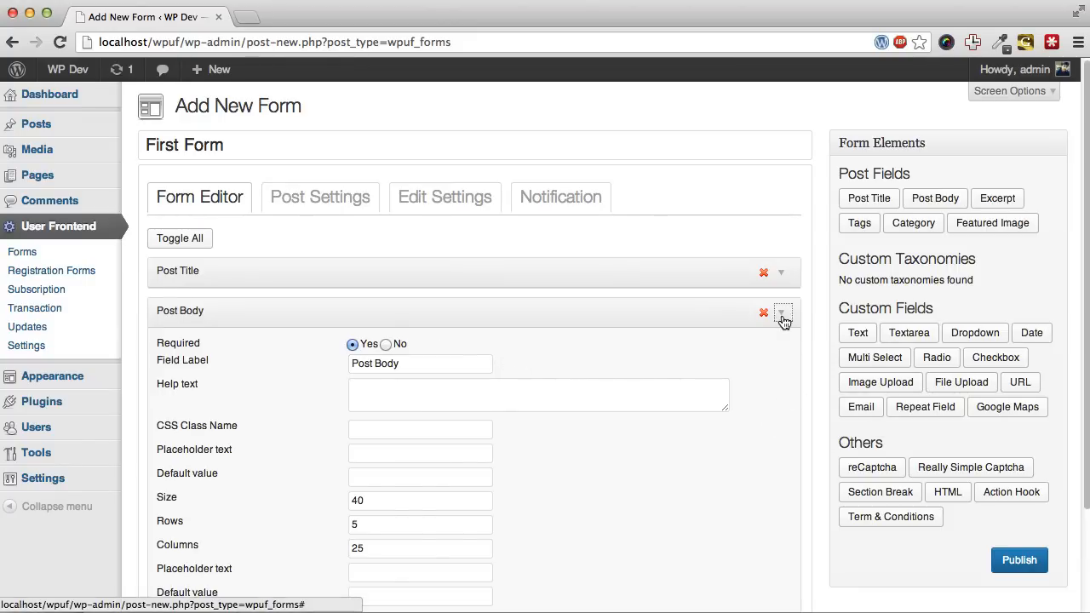
left_click(781, 311)
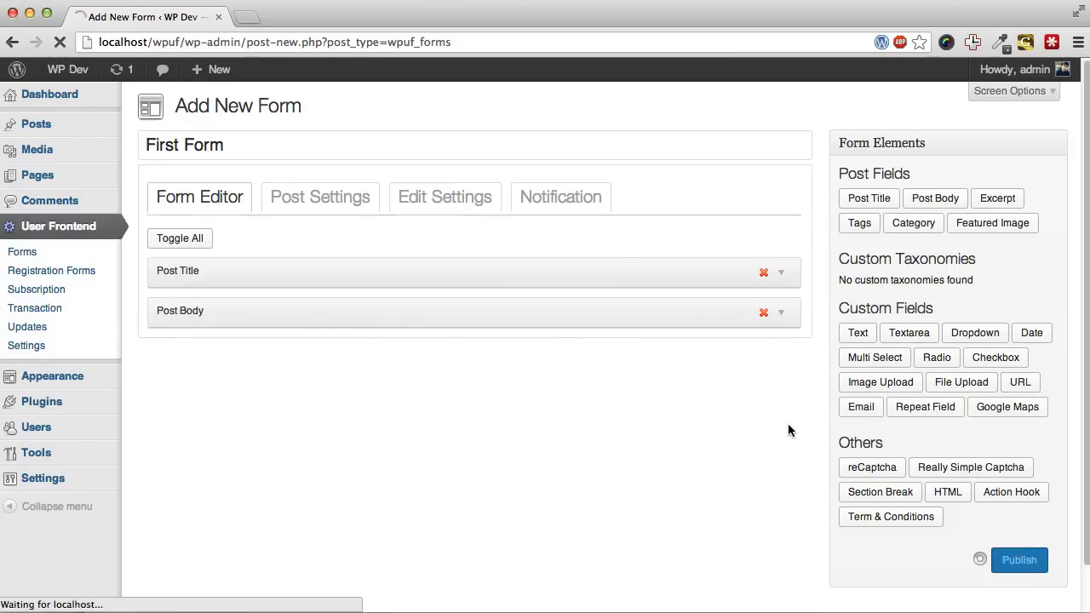
left_click(1019, 560)
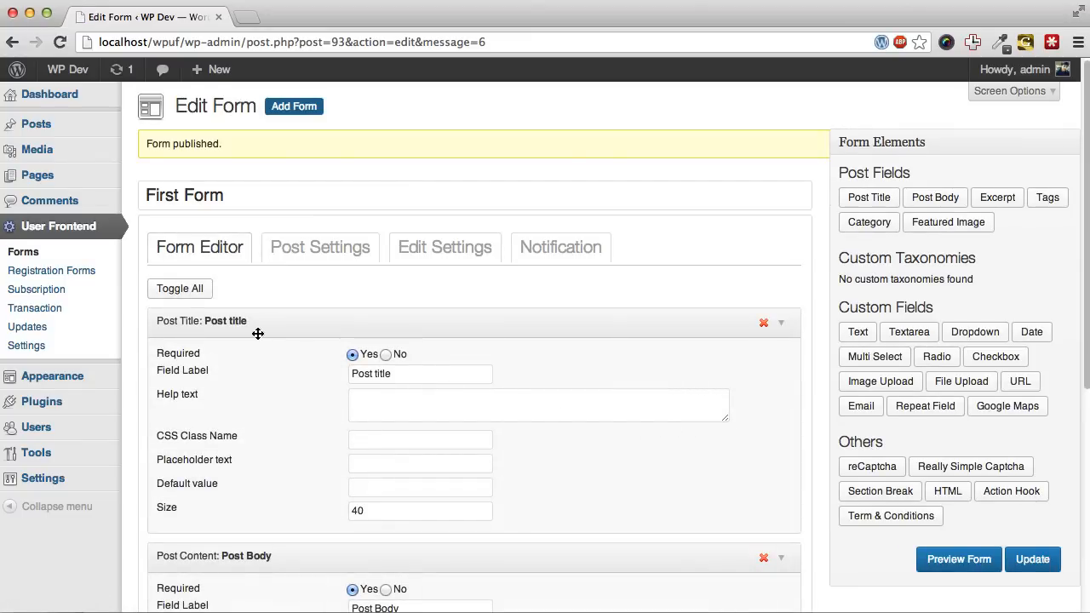
mouse_move(128, 264)
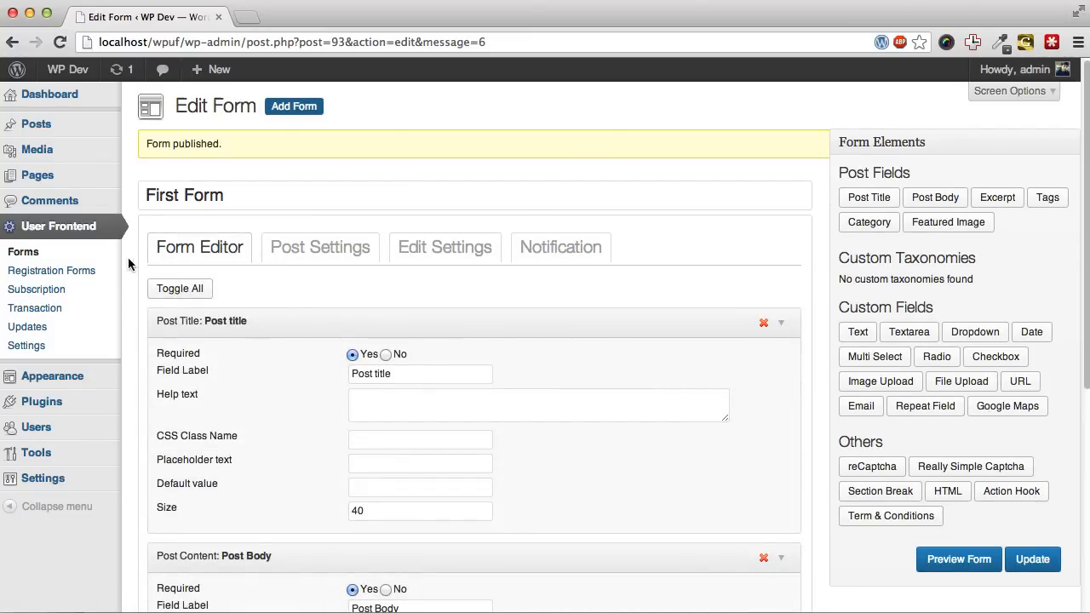
Create a page titled 'Post submission' holding the First Form shortcode and publish it.
left_click(23, 252)
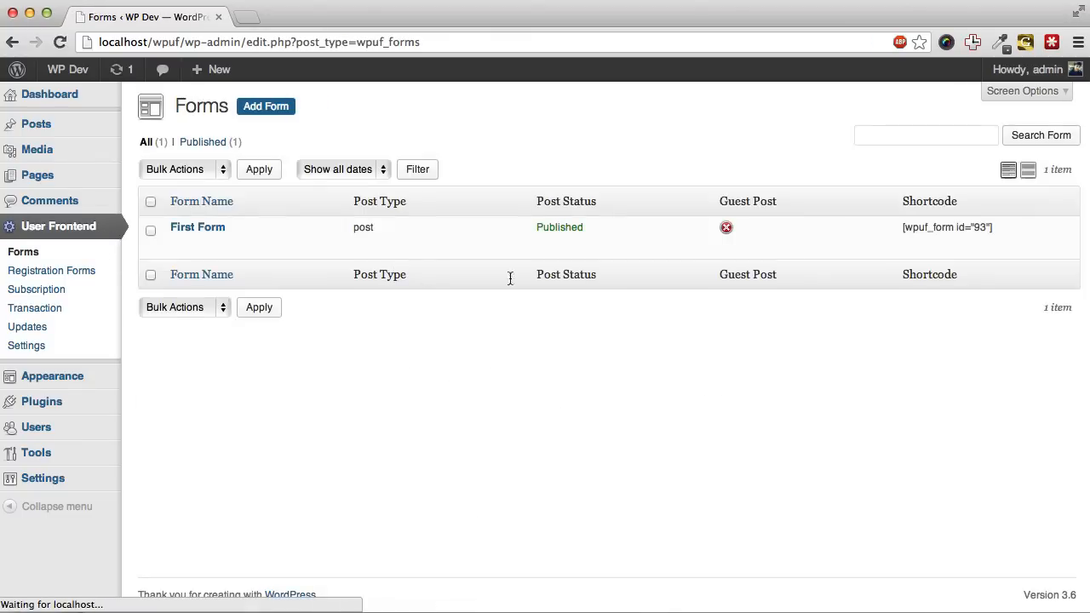
mouse_move(197, 226)
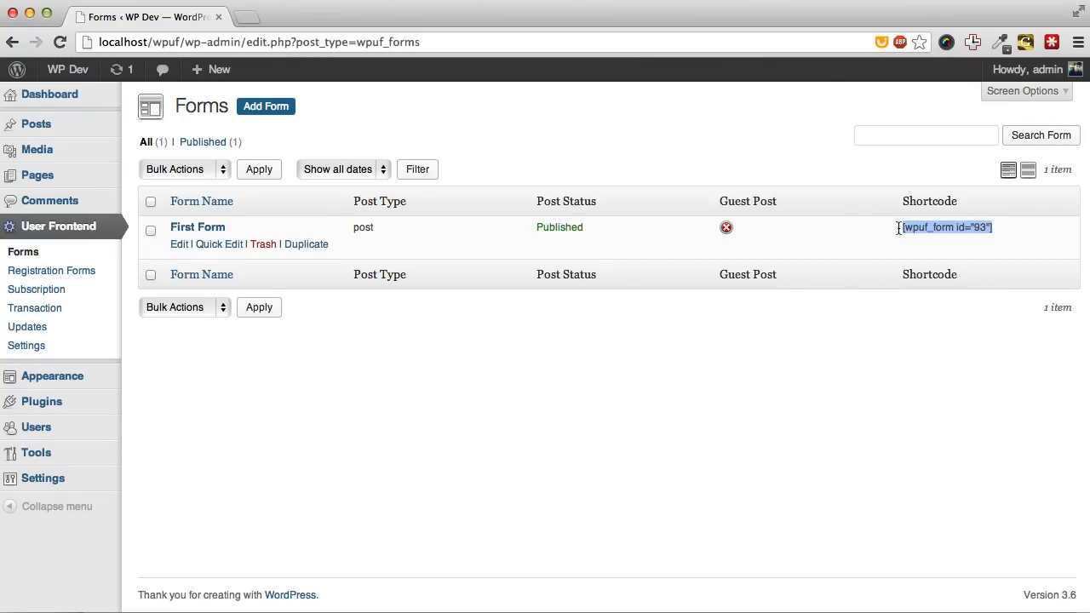
mouse_move(37, 175)
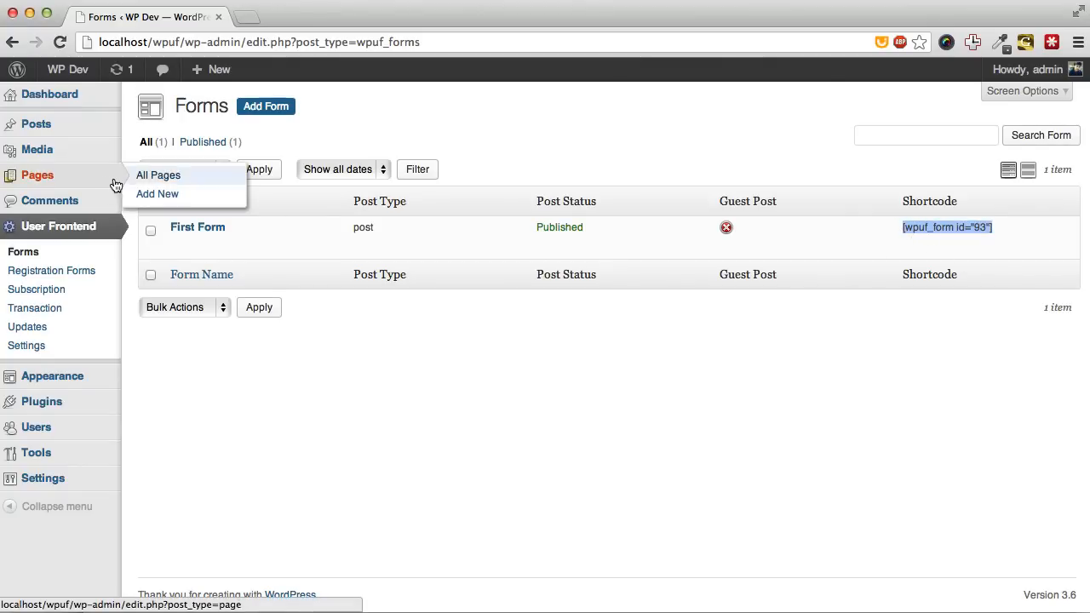
left_click(157, 193)
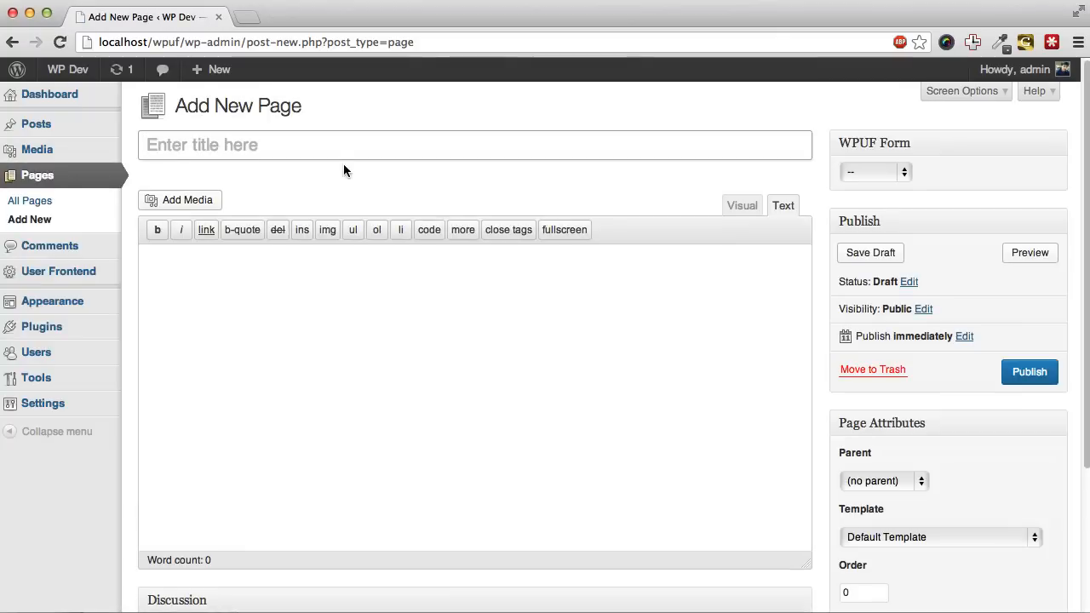
type("Post T")
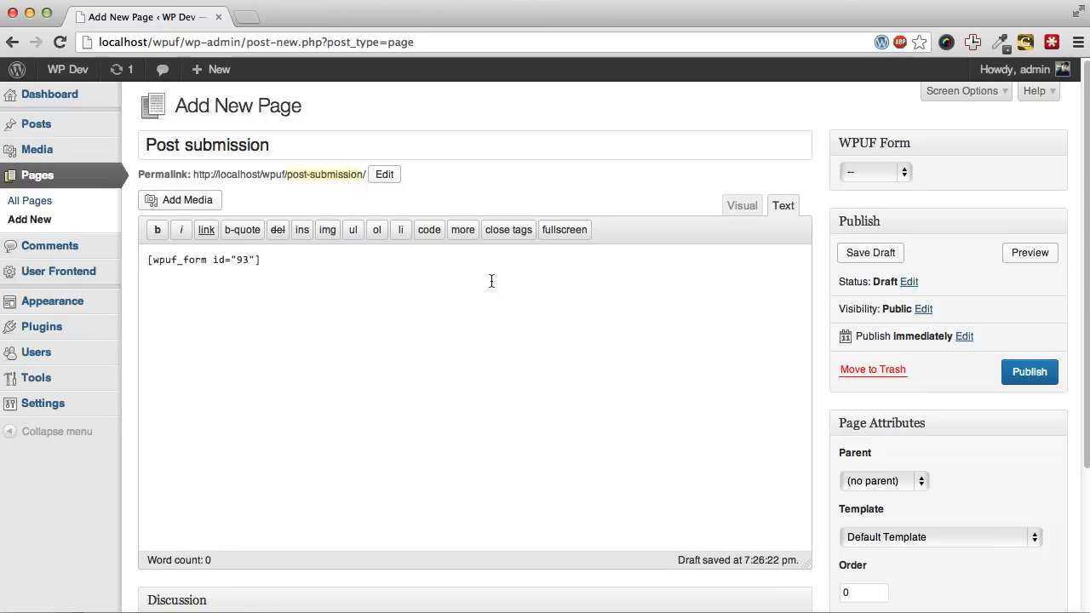
left_click(1028, 372)
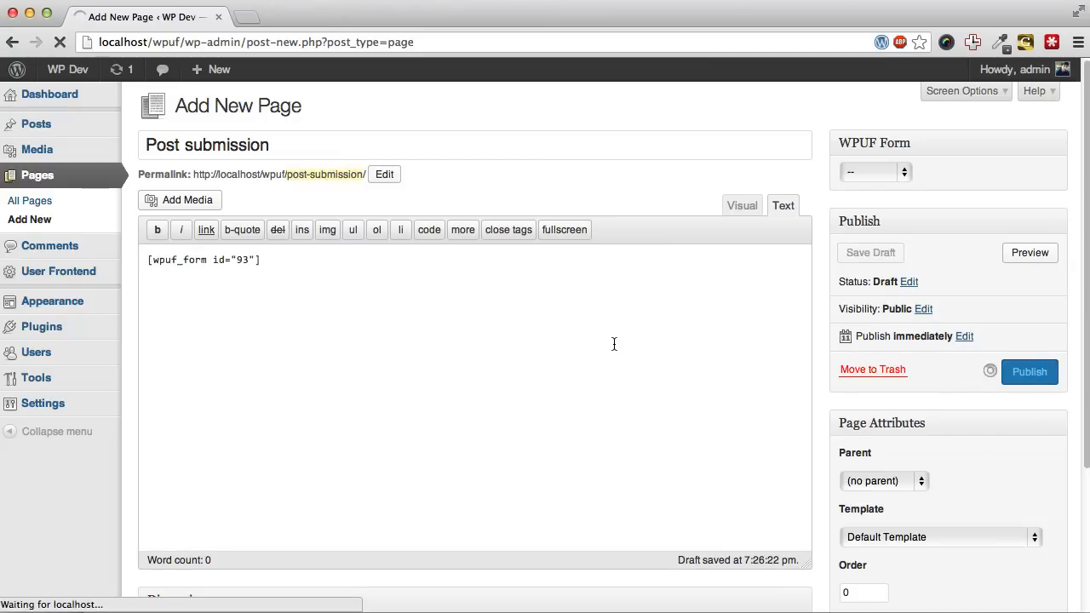
left_click(1028, 372)
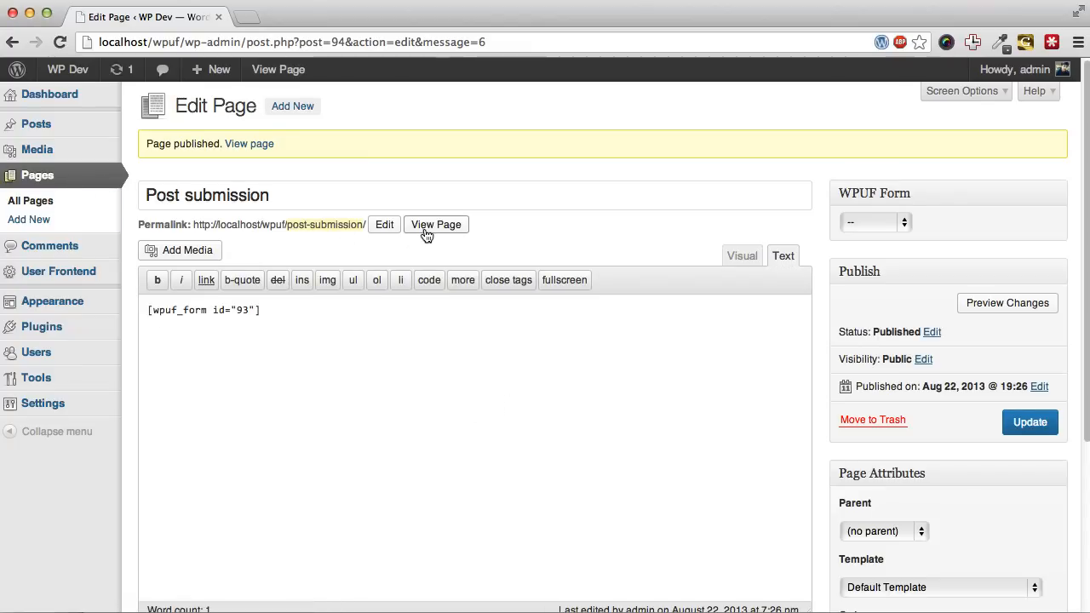
On the Post submission page, enter title 'First post' and body 'hello there, our first post'.
left_click(436, 224)
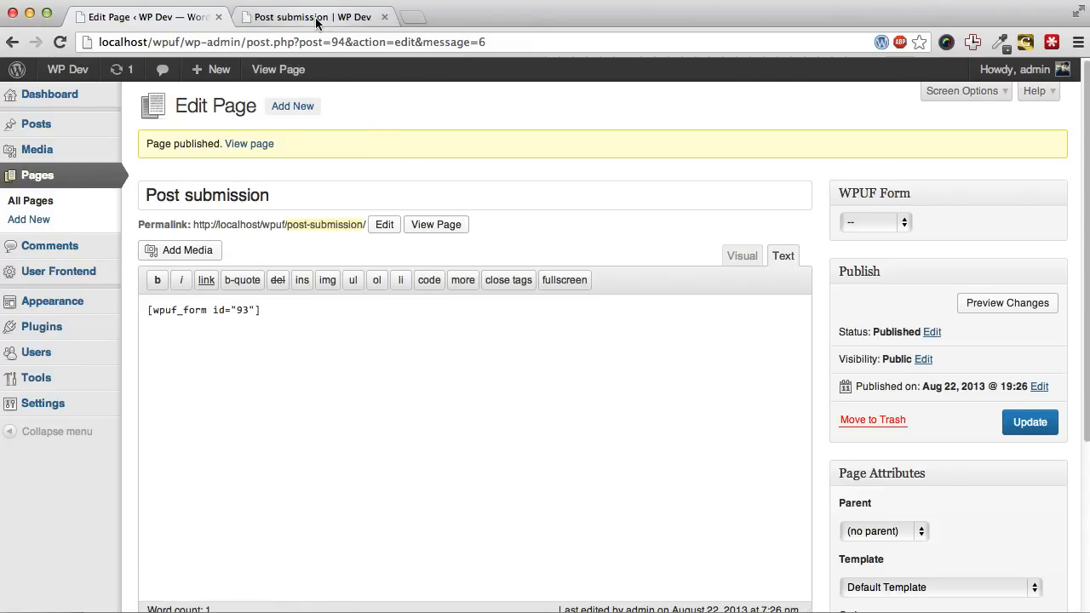
left_click(313, 17)
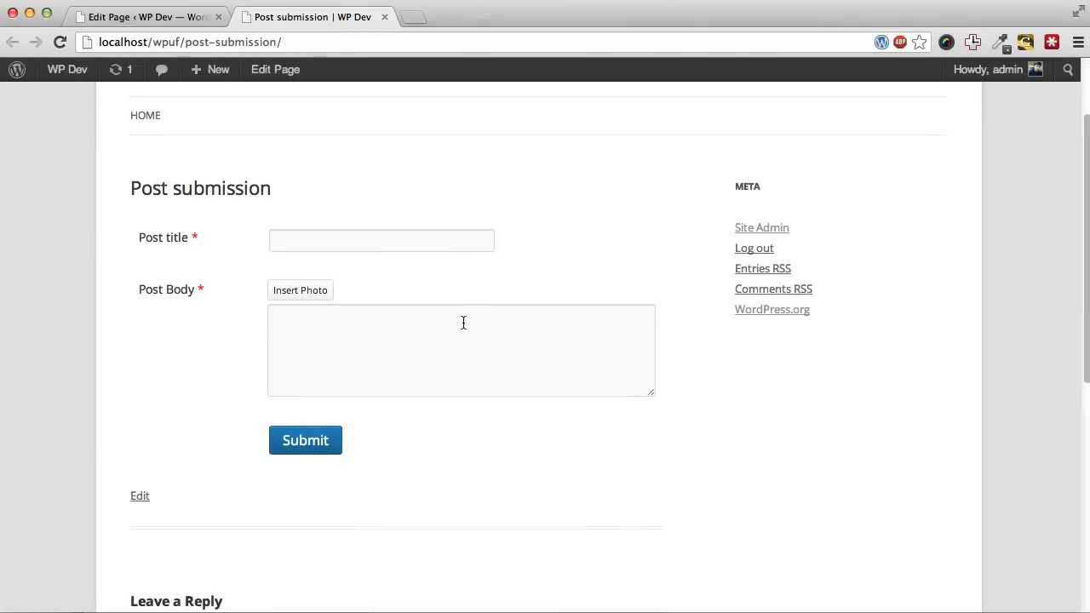
left_click(381, 239)
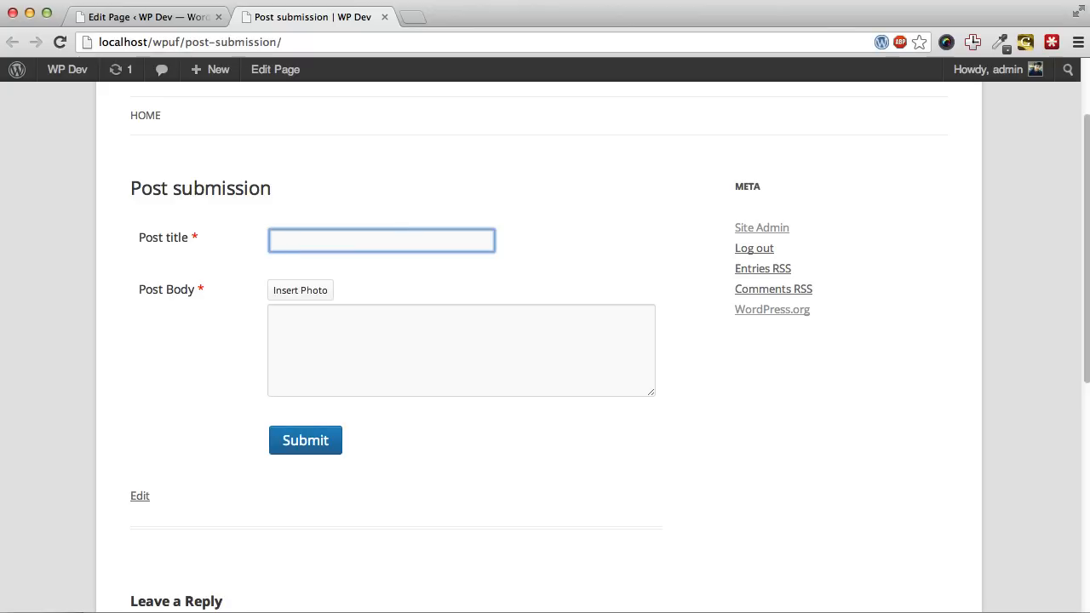
type("First post")
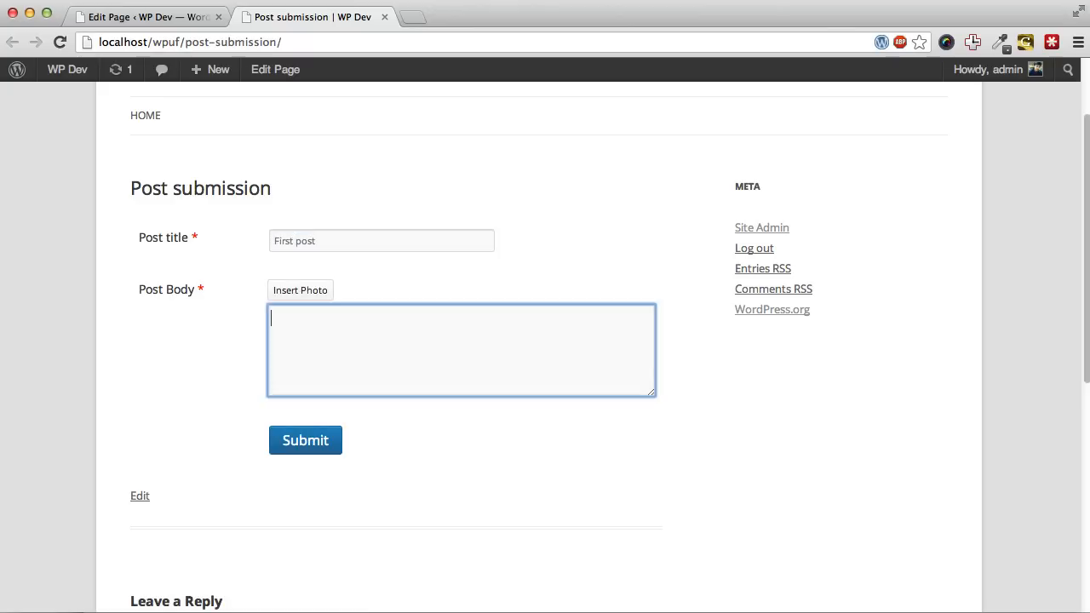
type("hello there,")
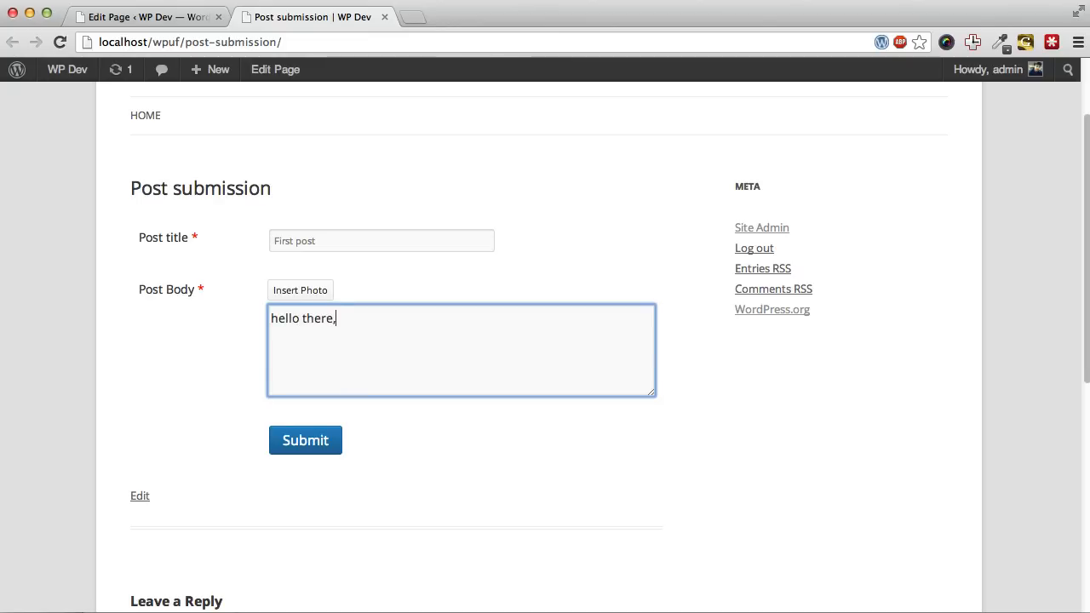
type("our first post")
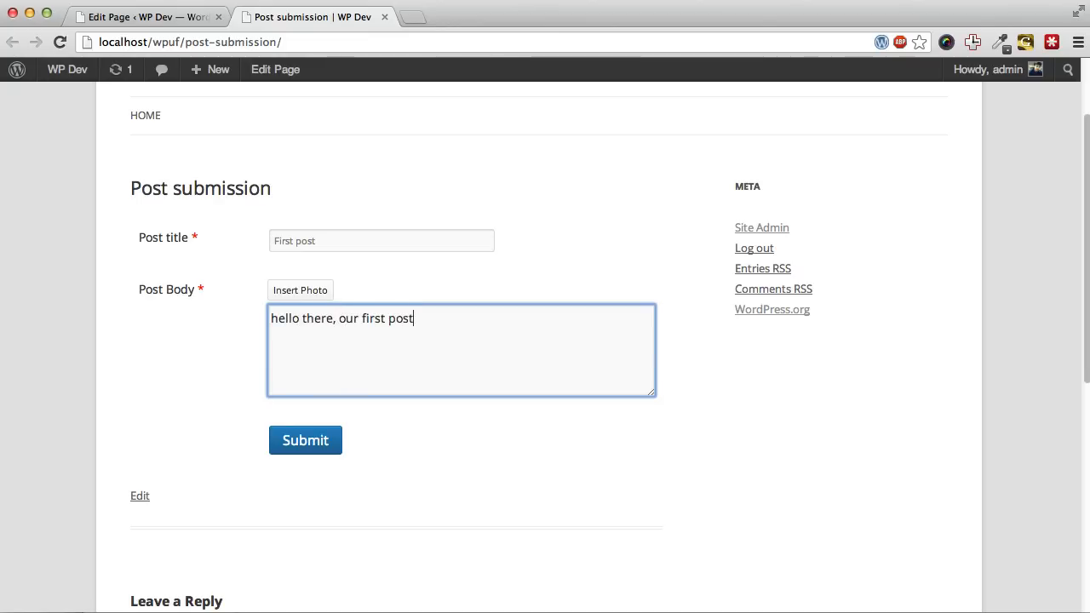
Submit the post and return to the admin page editor tab.
left_click(305, 441)
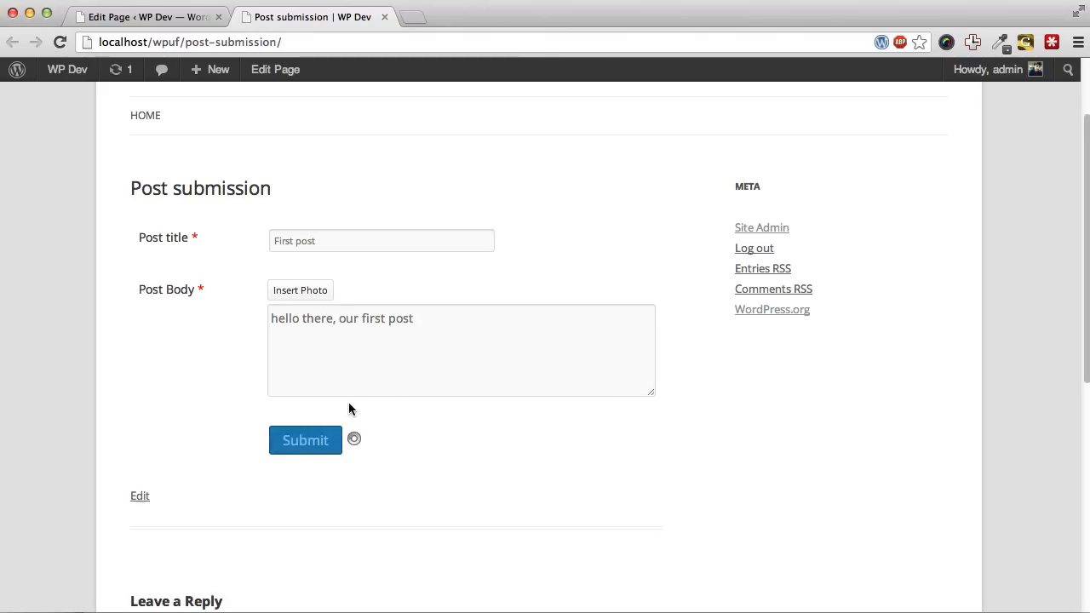
left_click(305, 440)
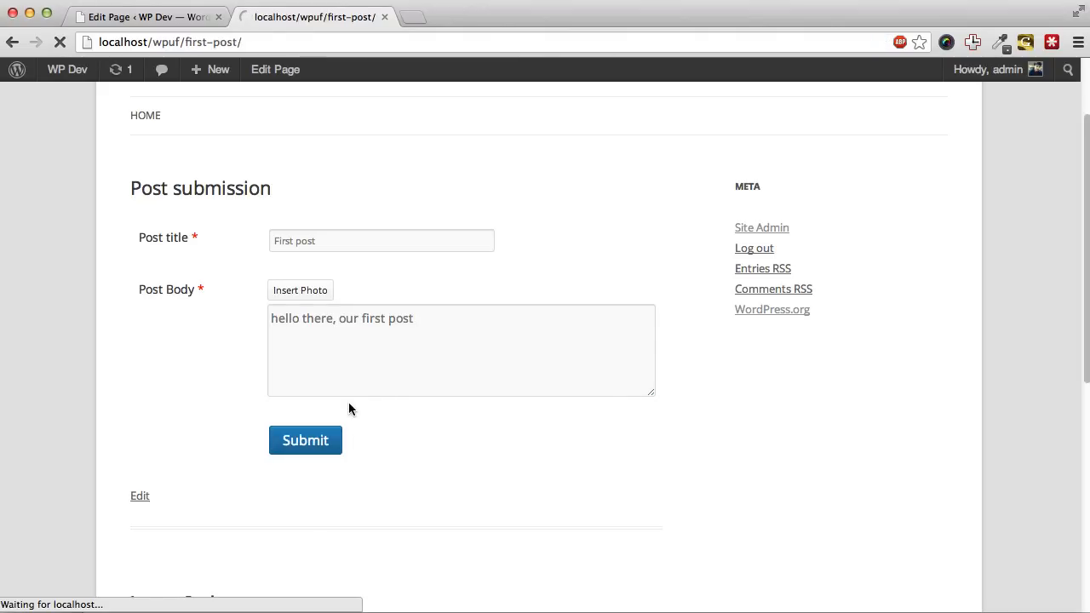
left_click(305, 441)
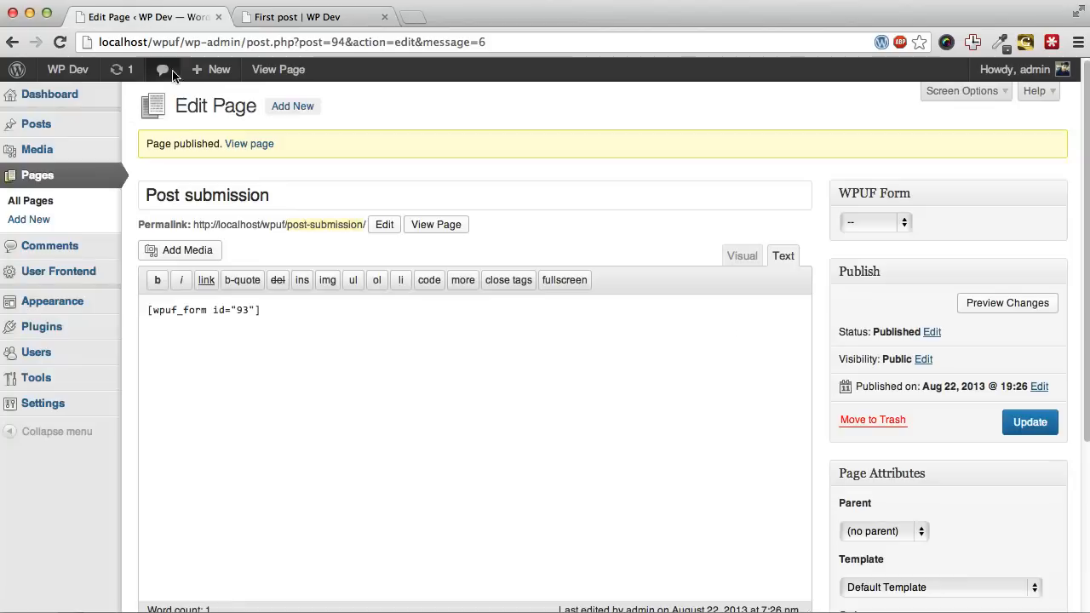
Create a new page titled 'Dashboard' containing the [wpuf_dashboard] shortcode.
left_click(28, 220)
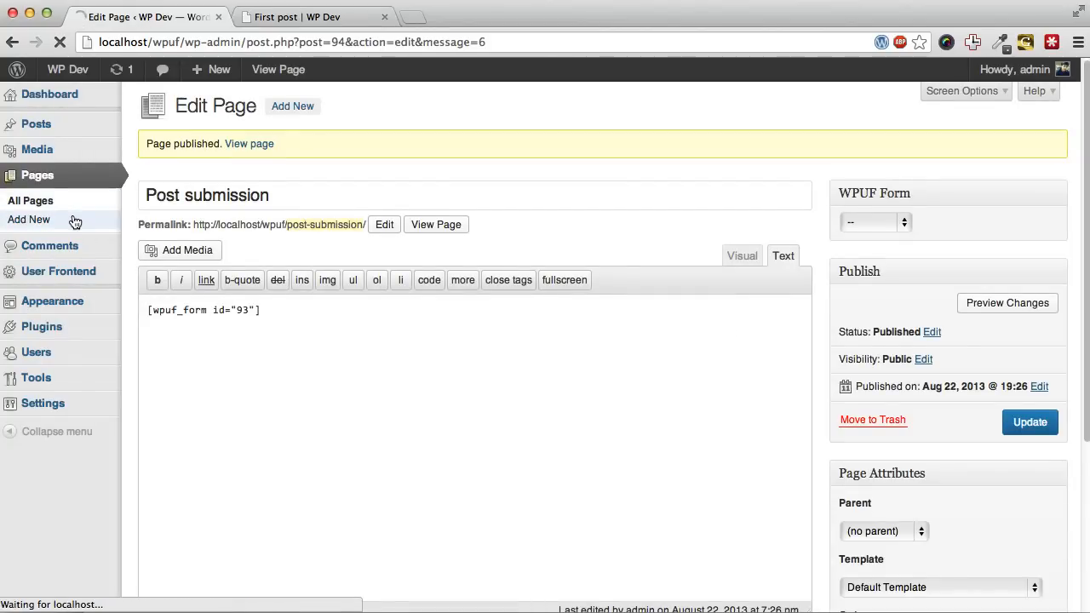
left_click(29, 219)
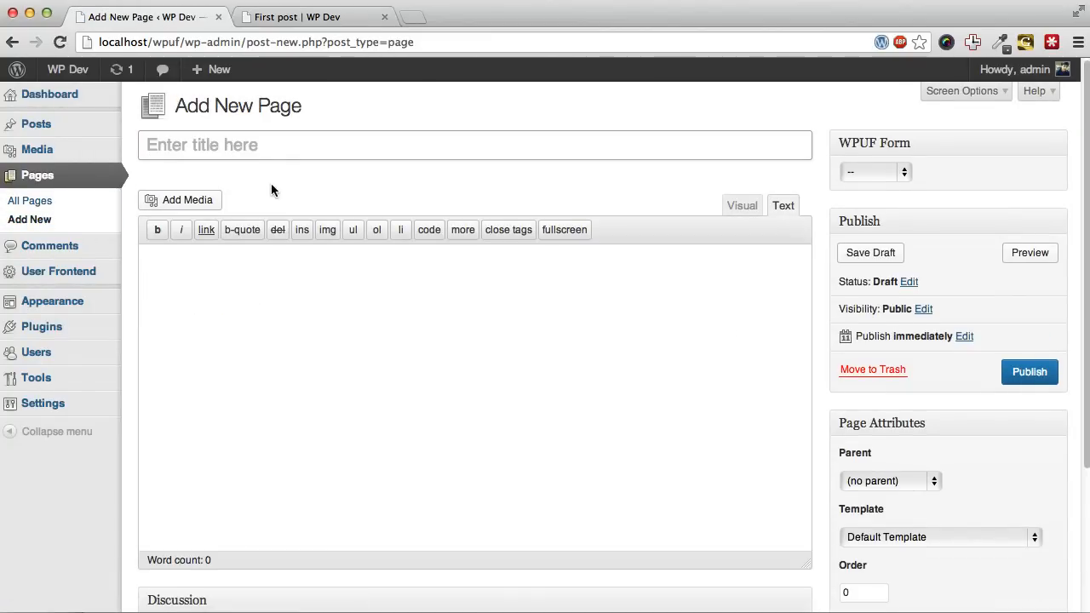
type("Dashboard")
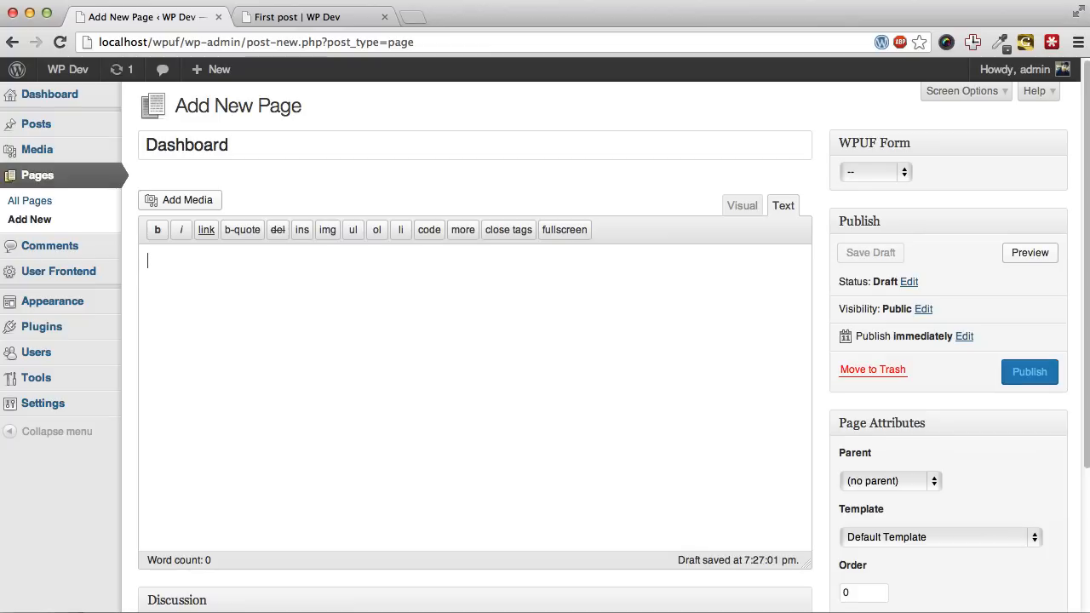
type("[wpuf_dashboard")
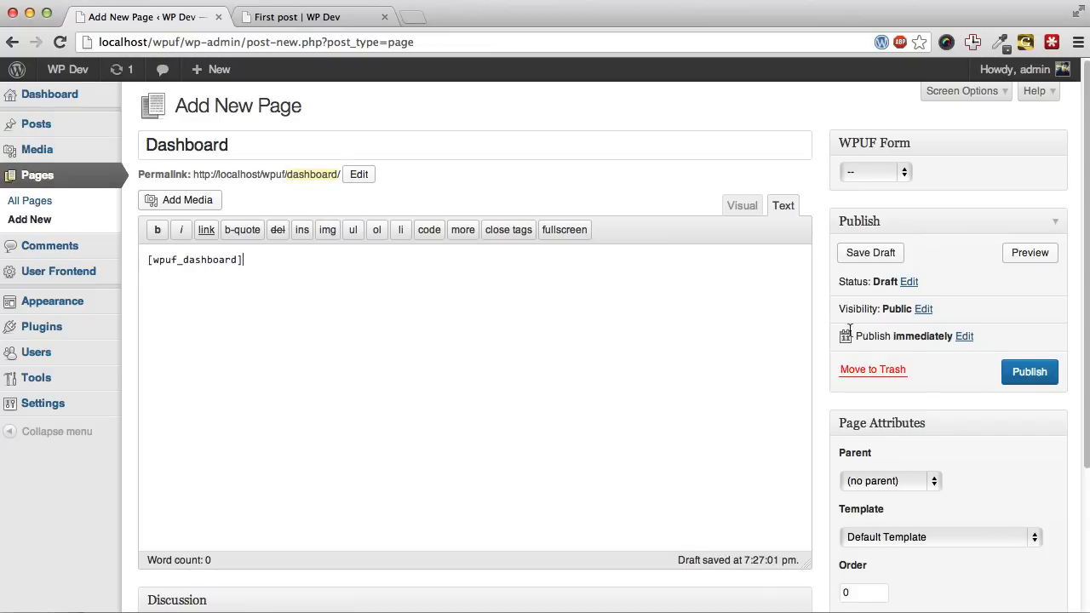
Publish the Dashboard page and view it in a new tab.
left_click(1029, 371)
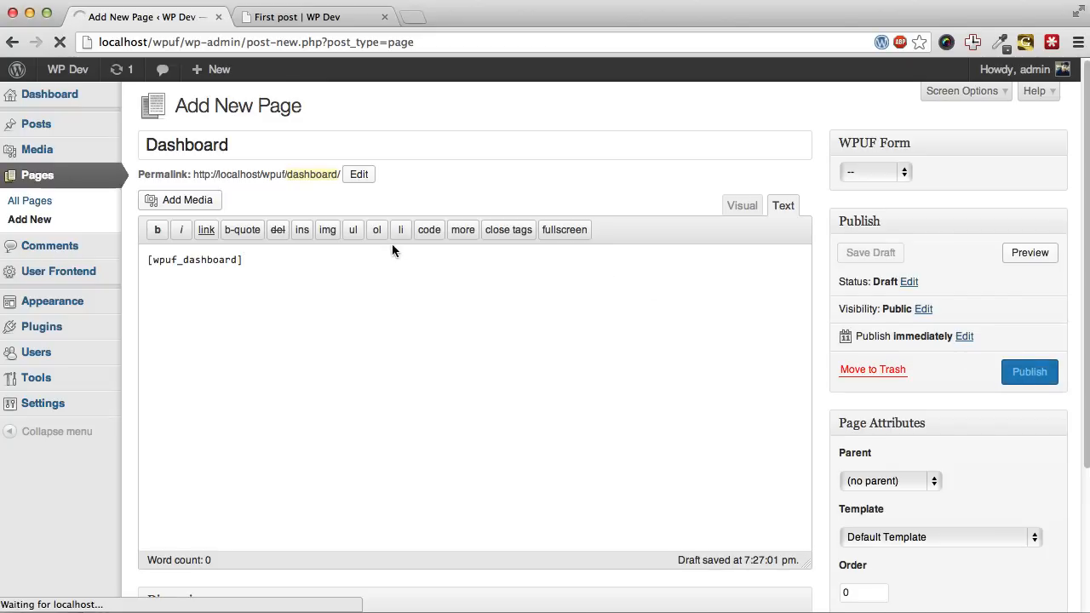
left_click(1029, 372)
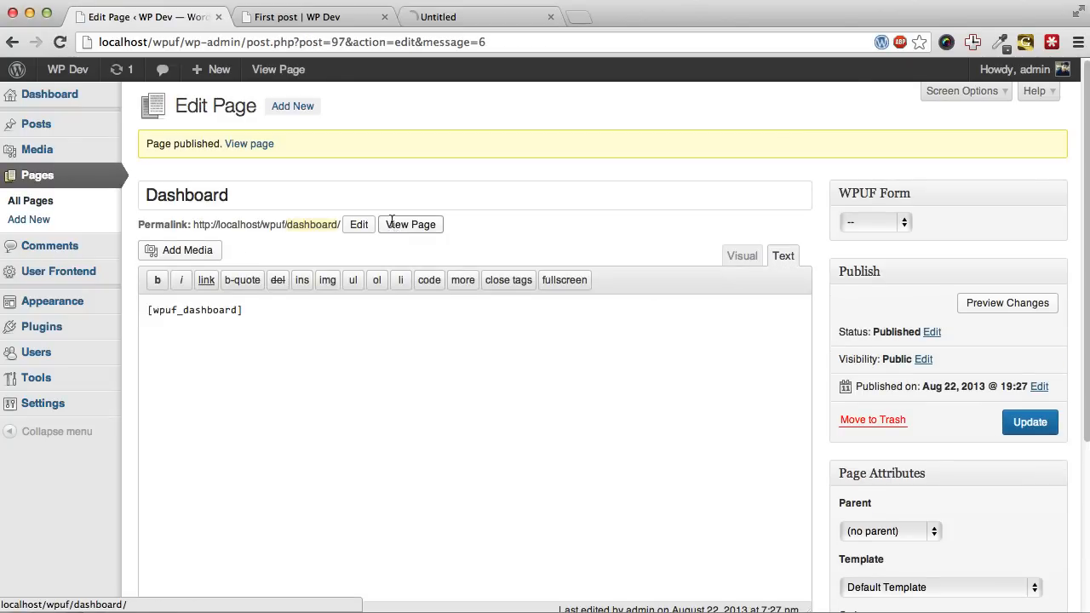
left_click(410, 224)
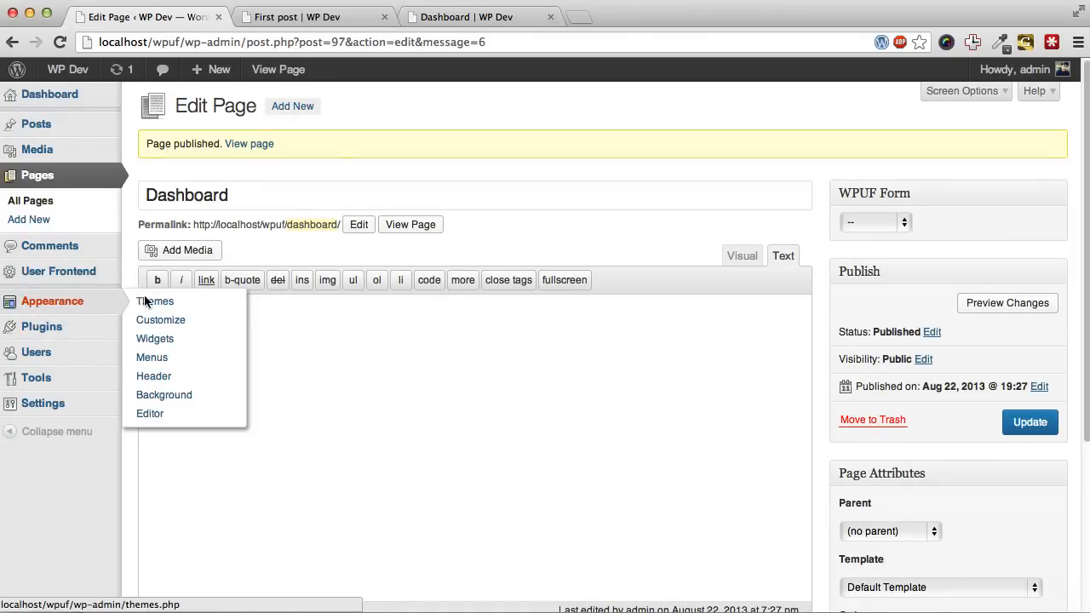
mouse_move(155, 300)
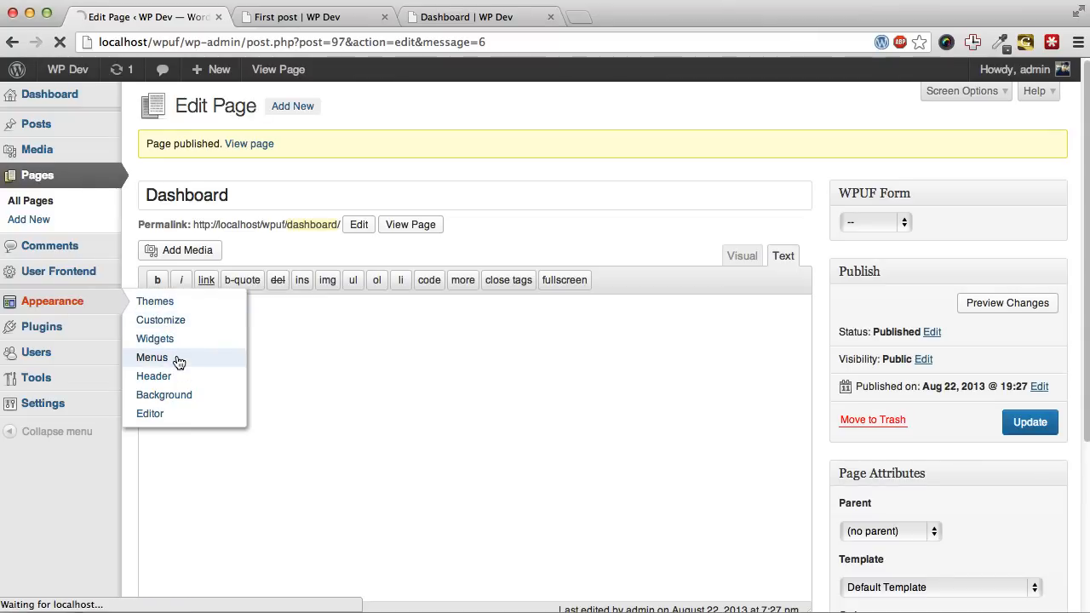
Add Dashboard and Post submission pages to the Navigation menu and save the menu.
left_click(152, 357)
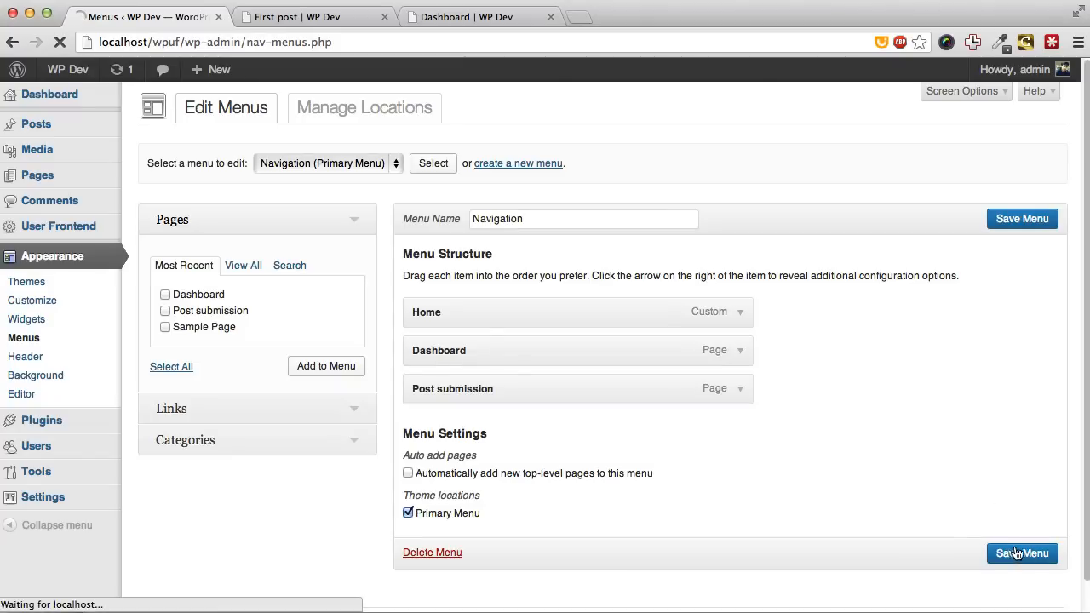
left_click(477, 17)
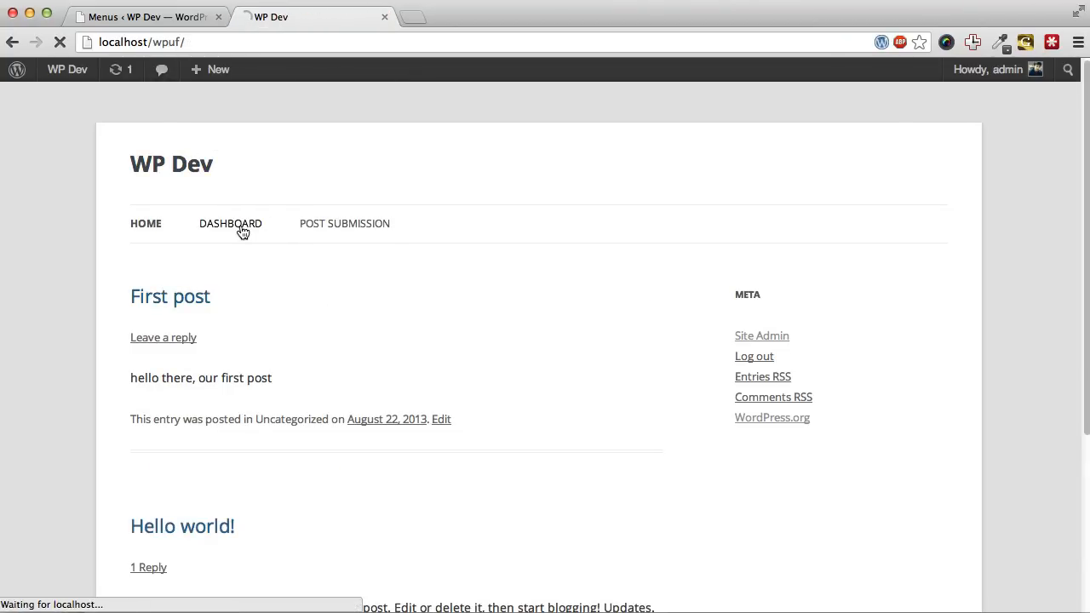
Browse the front-end Dashboard and Post submission pages, try editing First post, then return to admin.
left_click(230, 223)
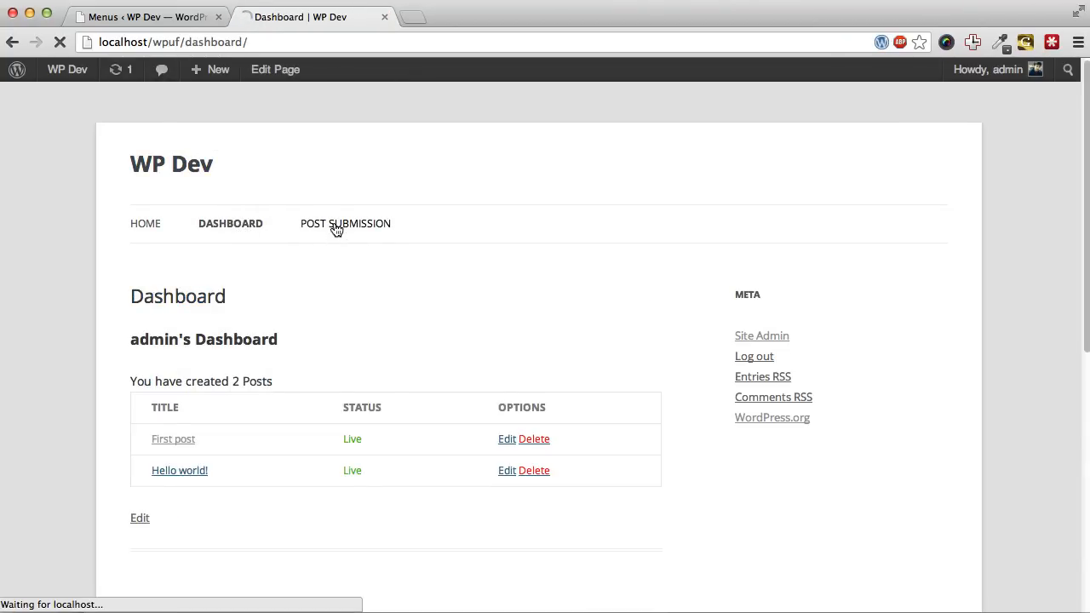
left_click(345, 223)
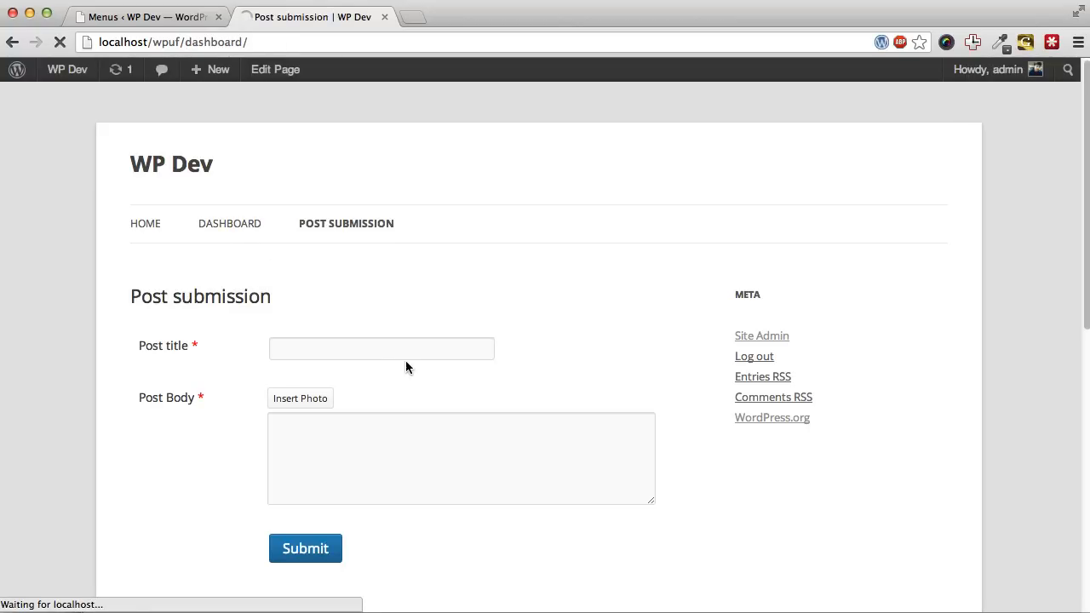
left_click(229, 223)
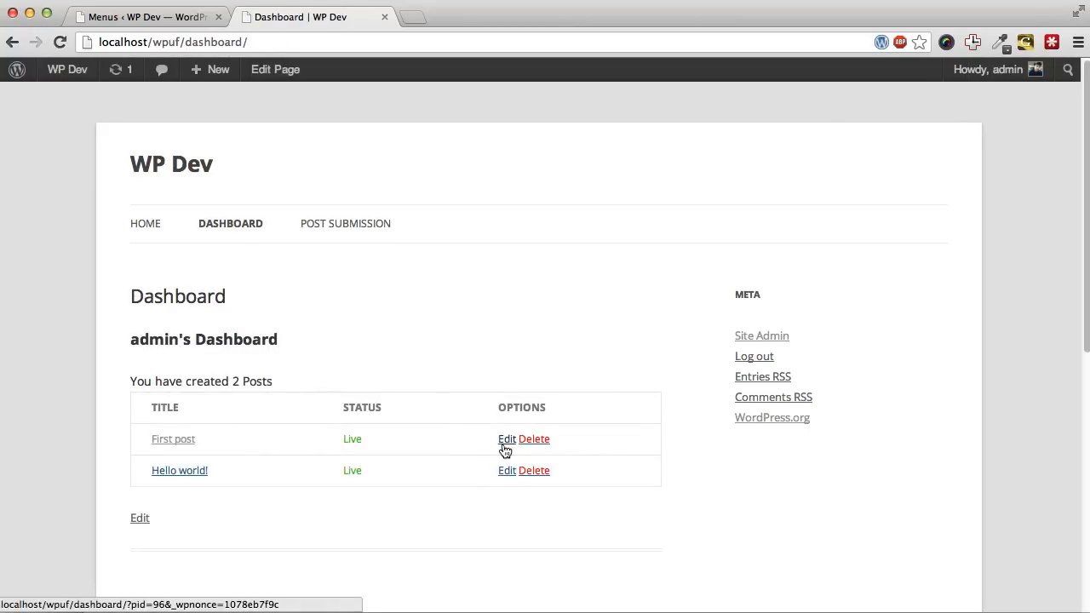
left_click(507, 439)
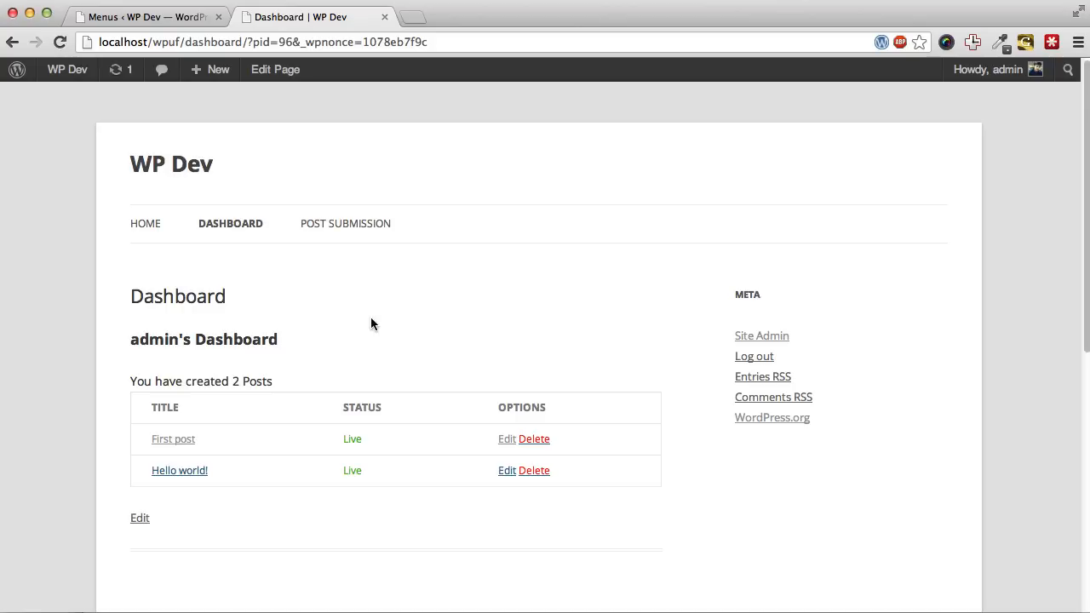
left_click(144, 16)
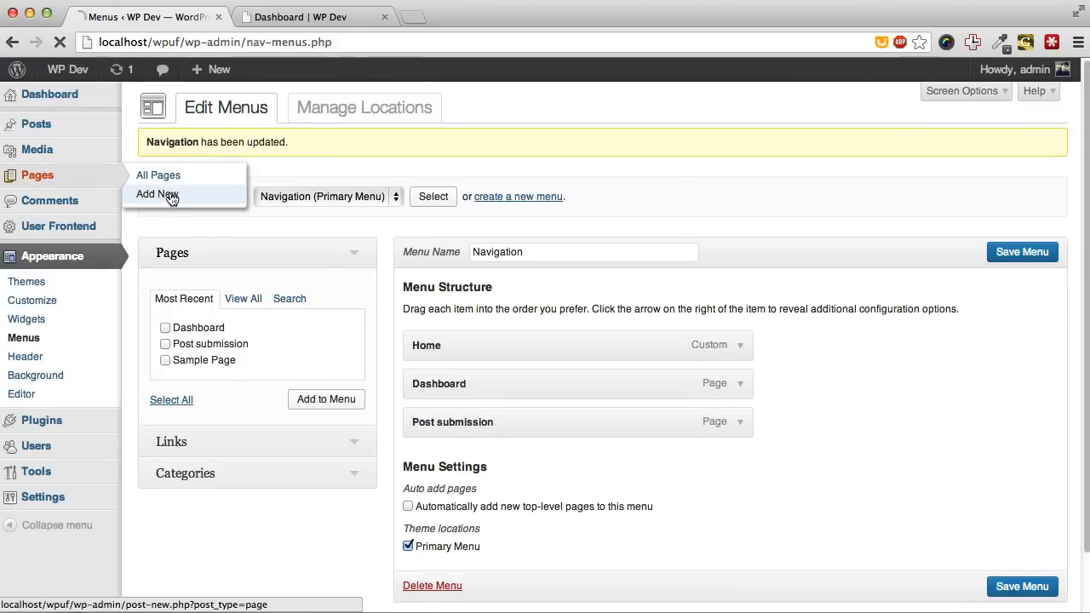
Create an 'Edit Post' page with the [wpuf_edit] shortcode and publish it.
left_click(157, 195)
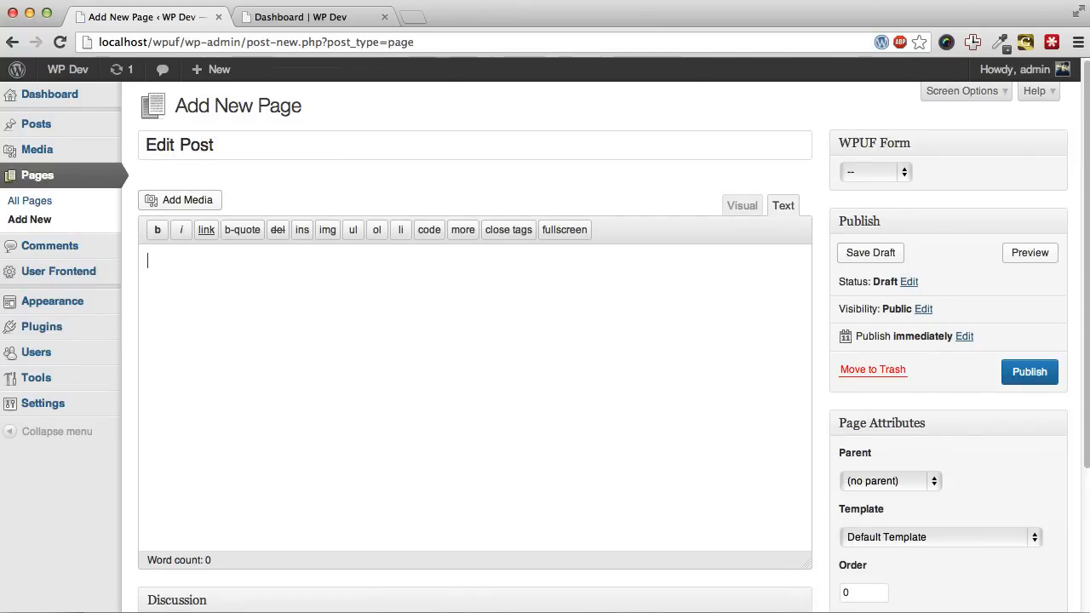
type("[wpu")
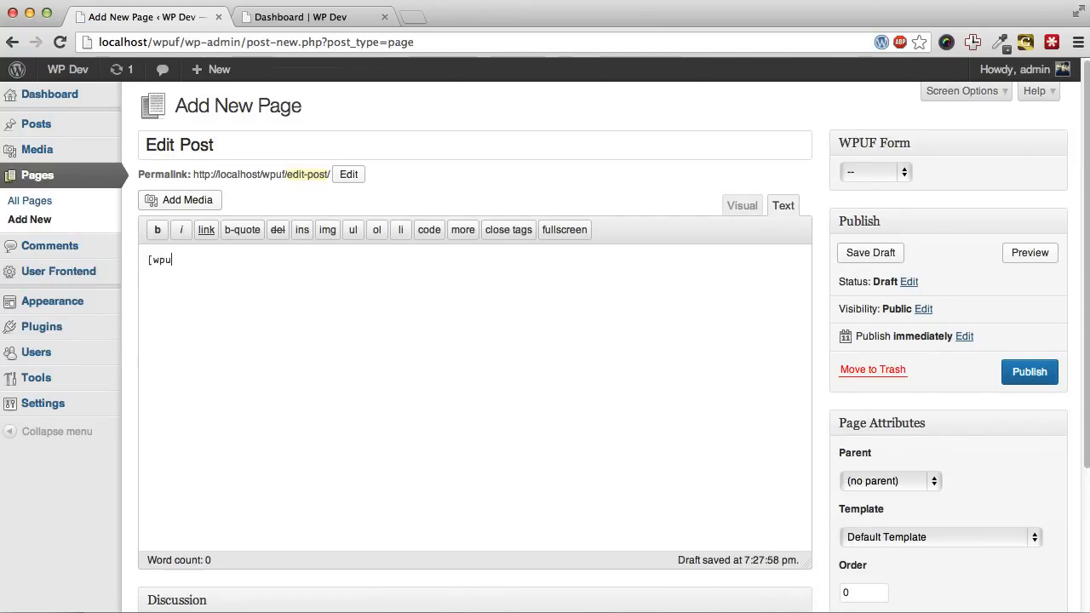
type("f_edit[")
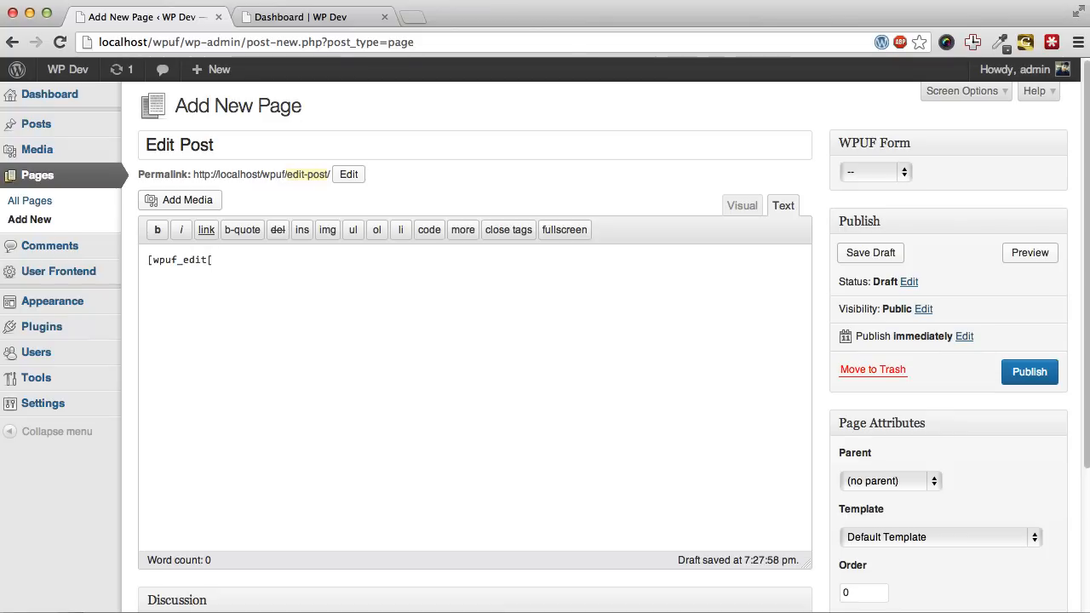
type("]")
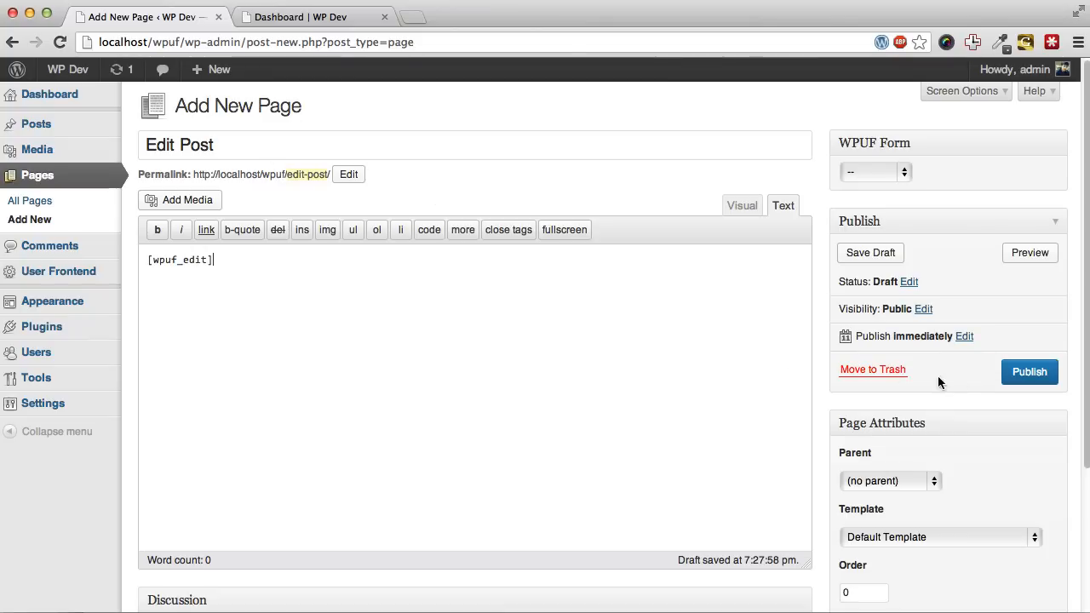
left_click(1030, 372)
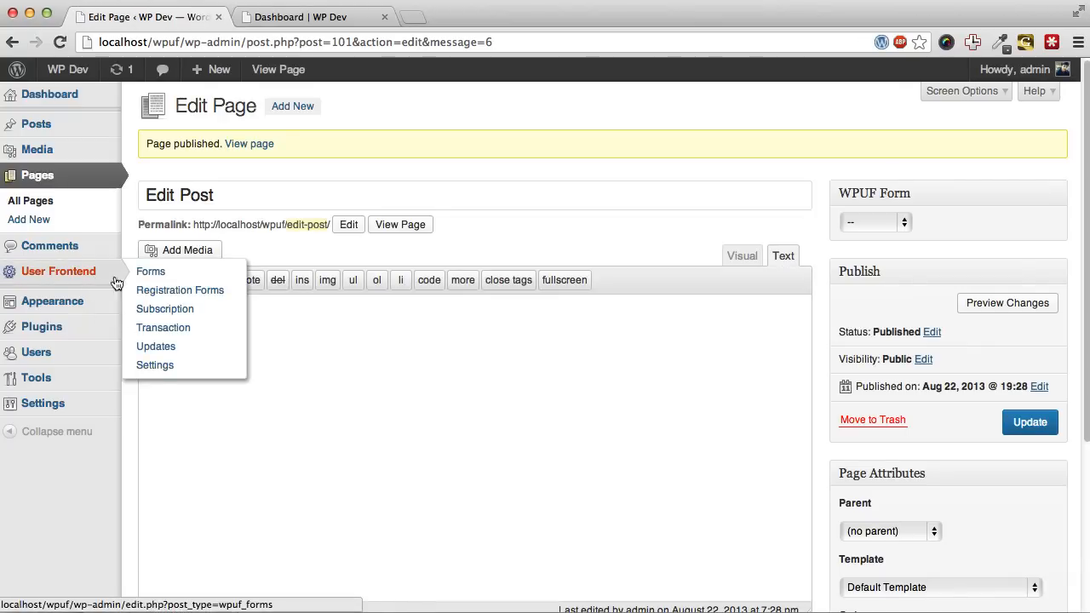
Choose Edit Post as the Edit Page in User Frontend settings, save, and reopen the dashboard.
left_click(154, 364)
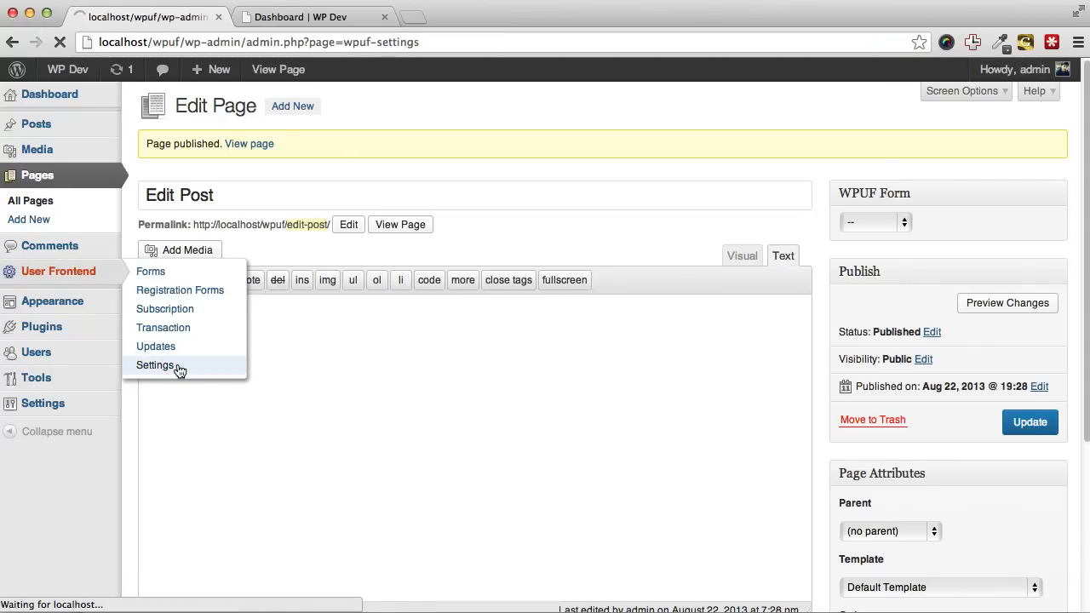
left_click(155, 365)
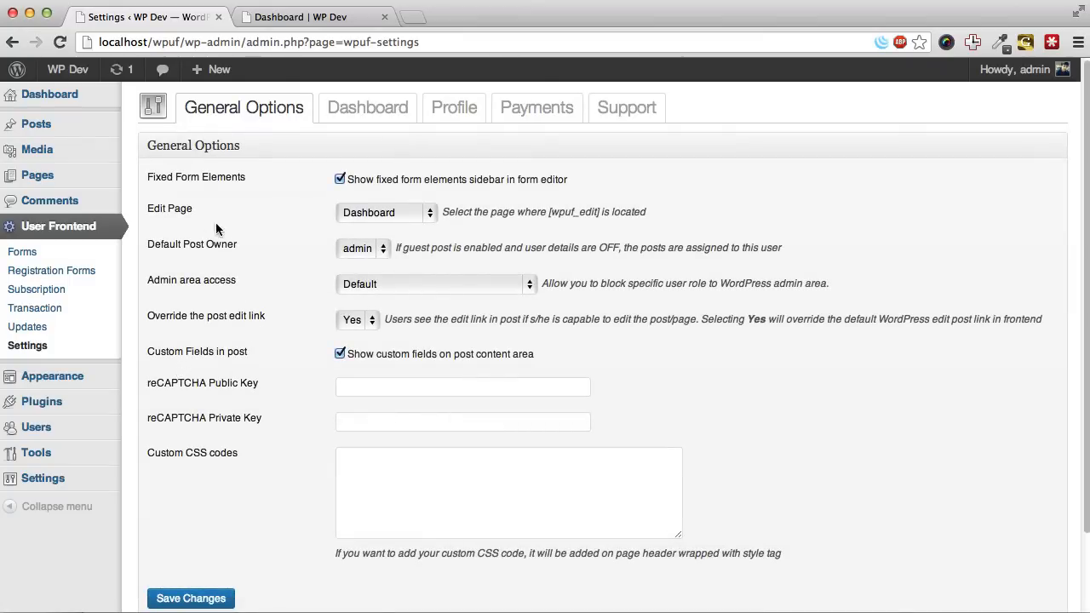
left_click(383, 212)
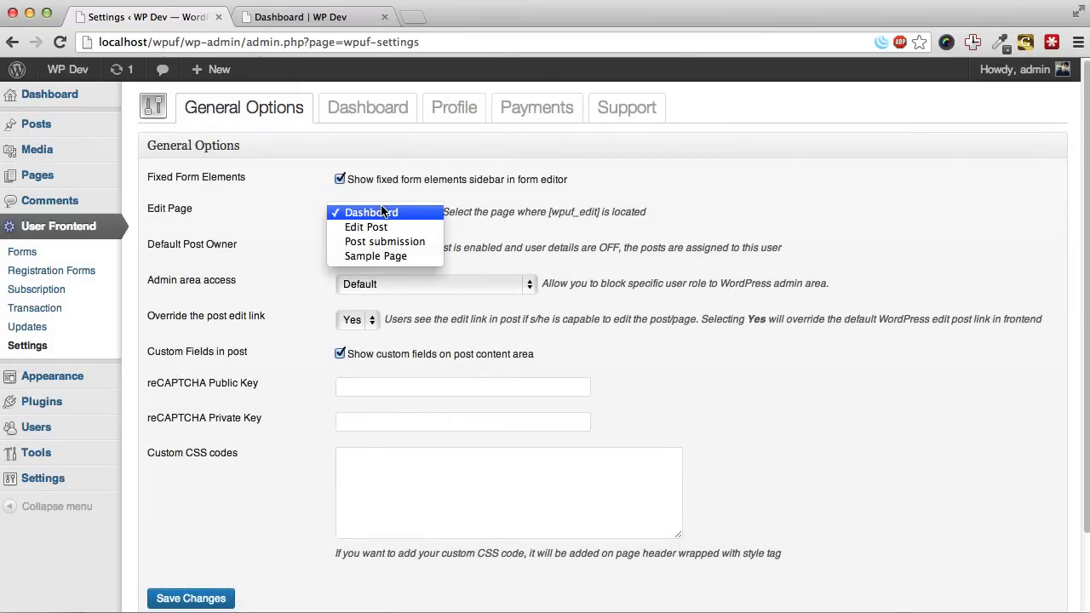
left_click(366, 227)
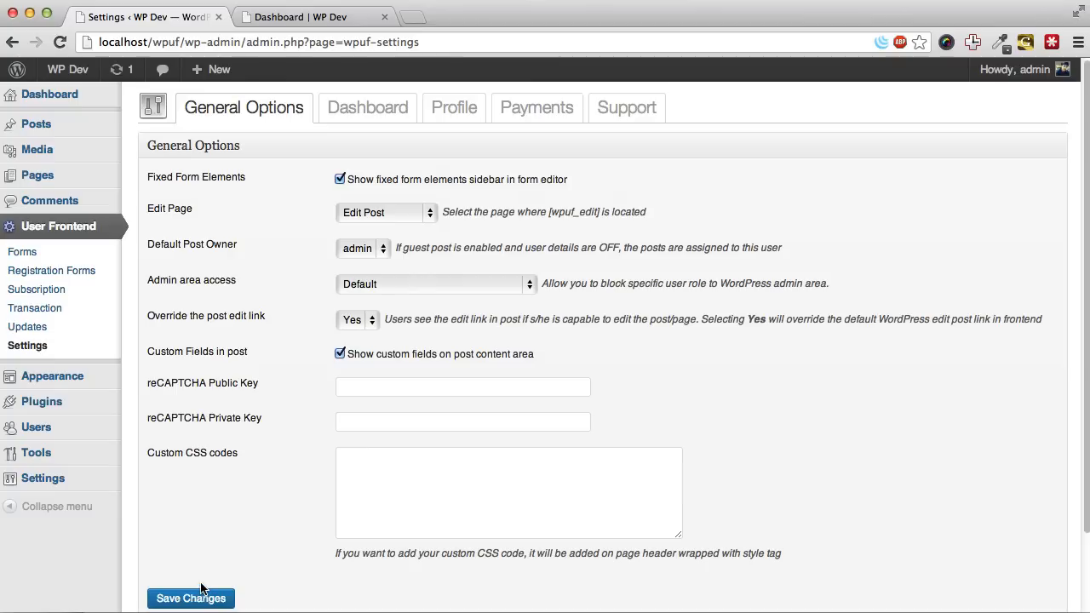
left_click(191, 598)
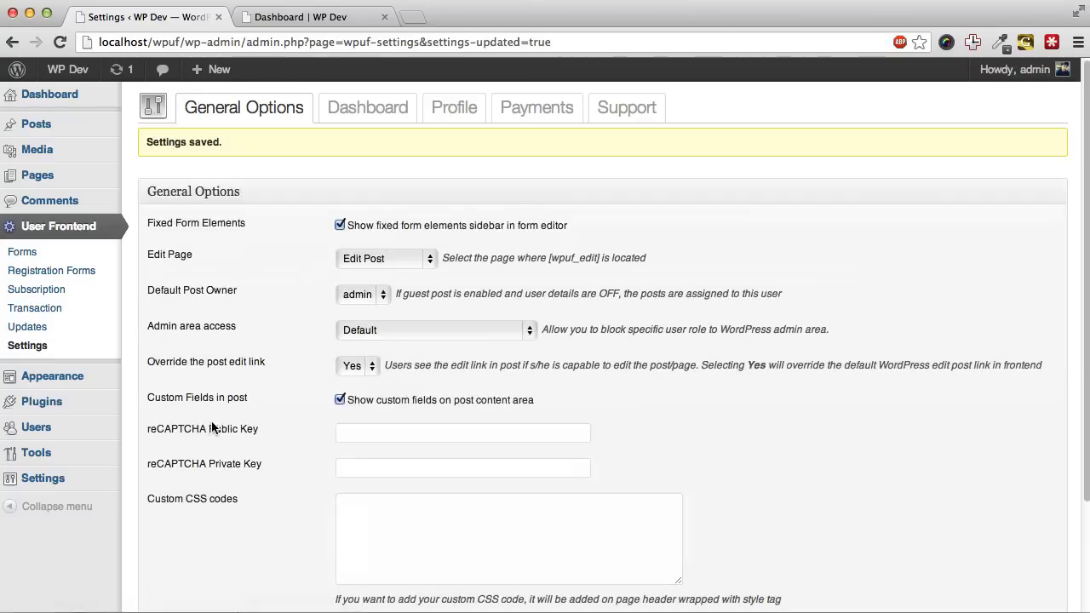
left_click(314, 17)
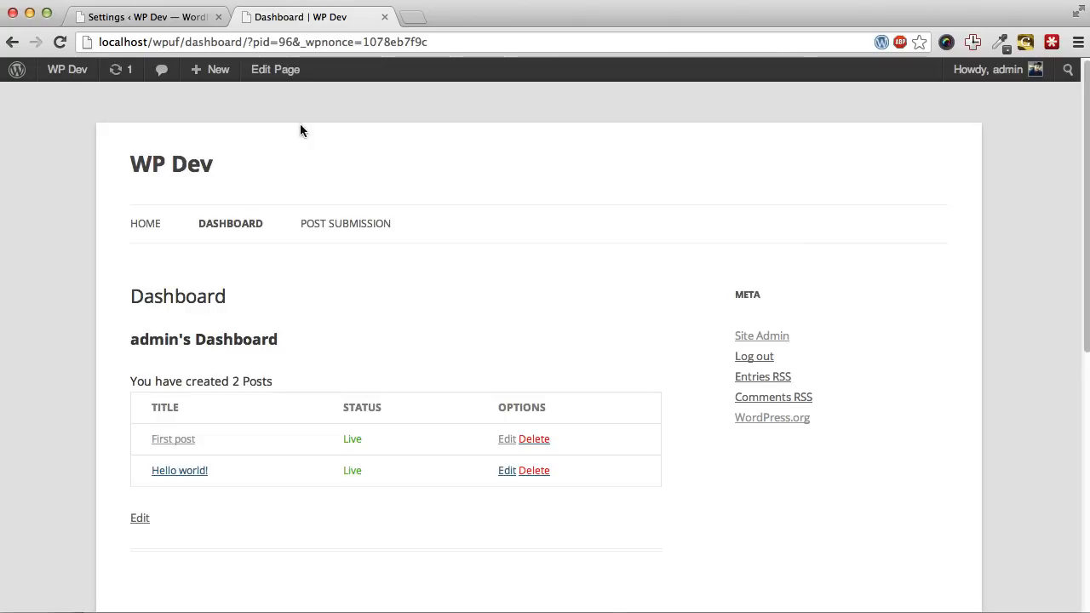
From the front-end dashboard, append 'Post updated' to First post's body and update it.
left_click(230, 223)
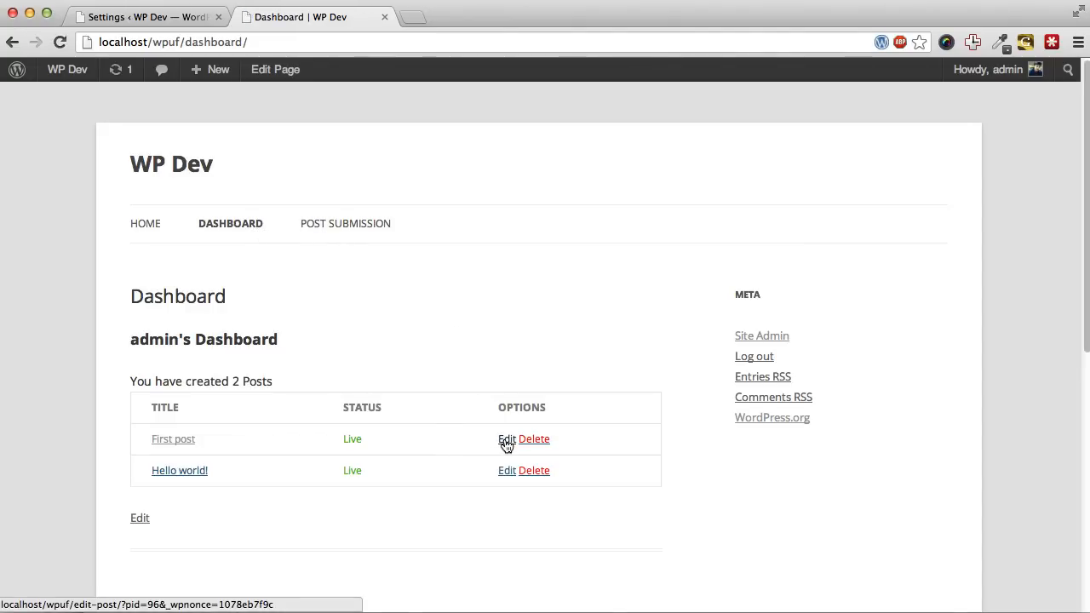
left_click(506, 439)
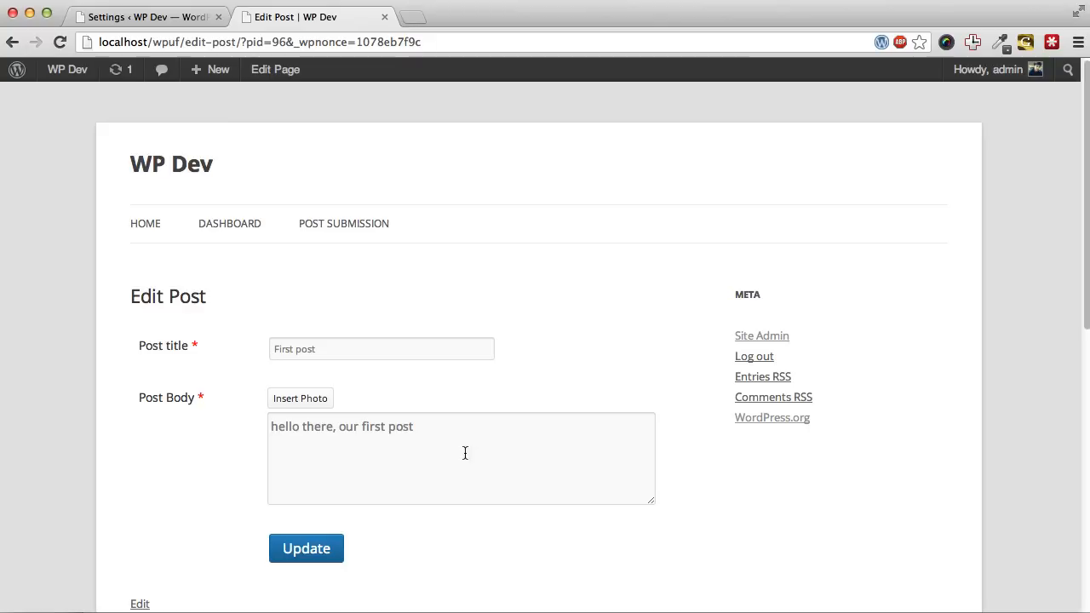
type(", E")
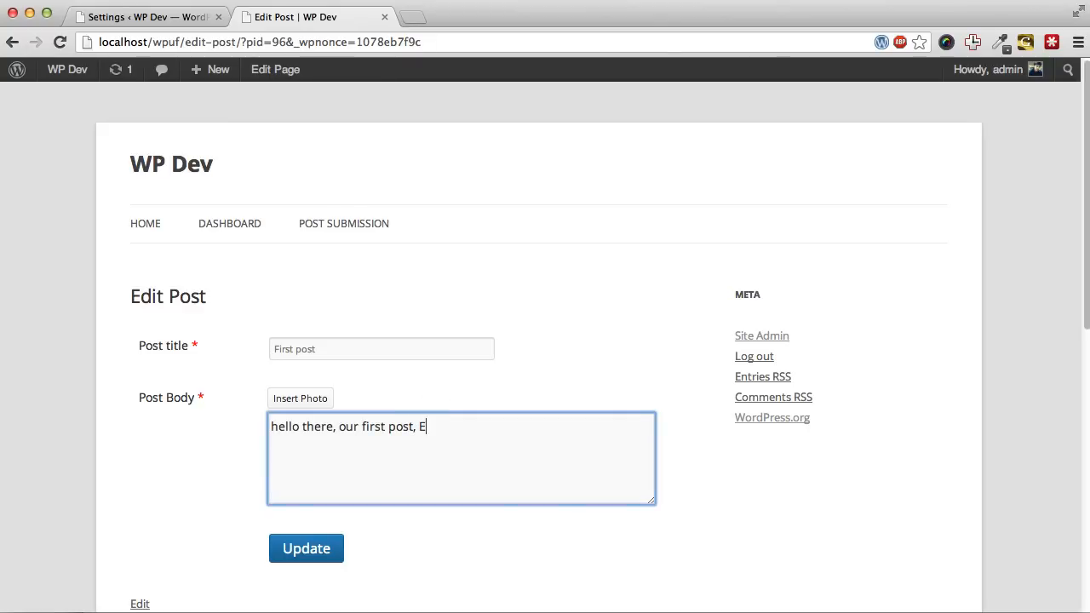
key("BackSpace")
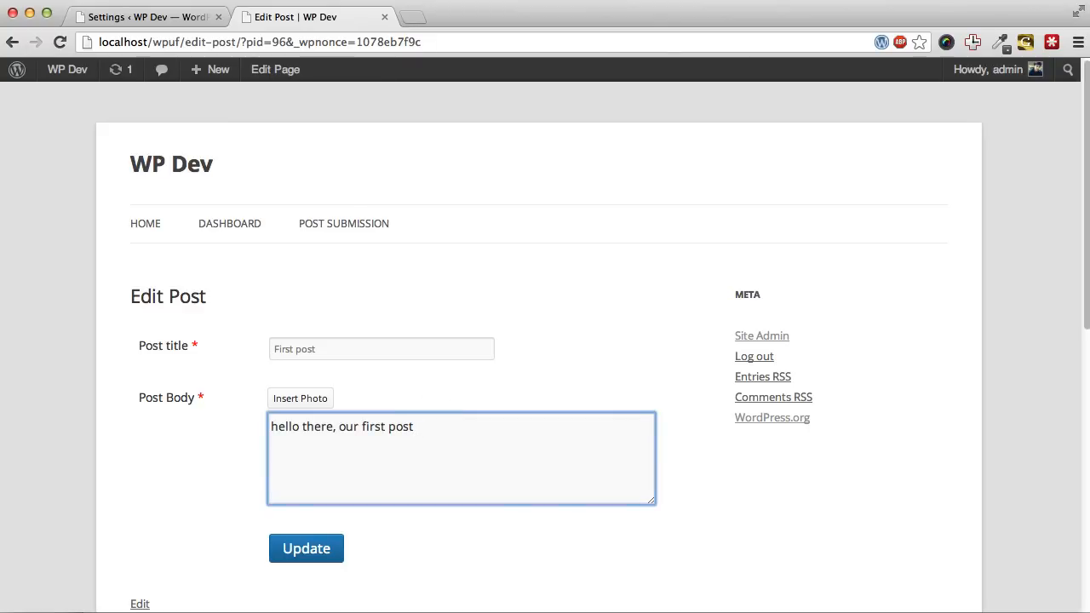
type("Post e")
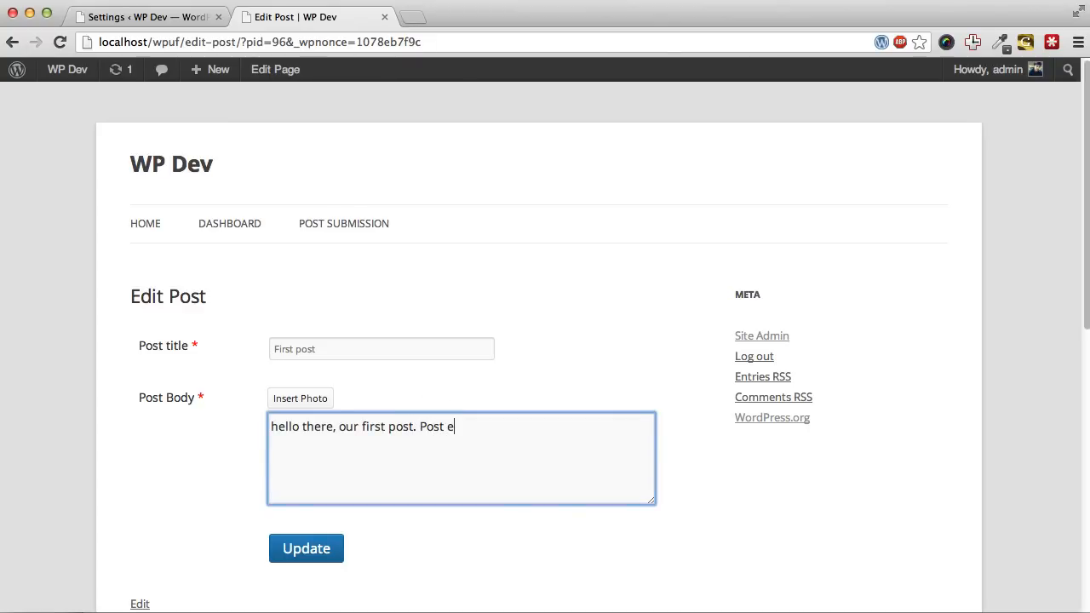
type("updated")
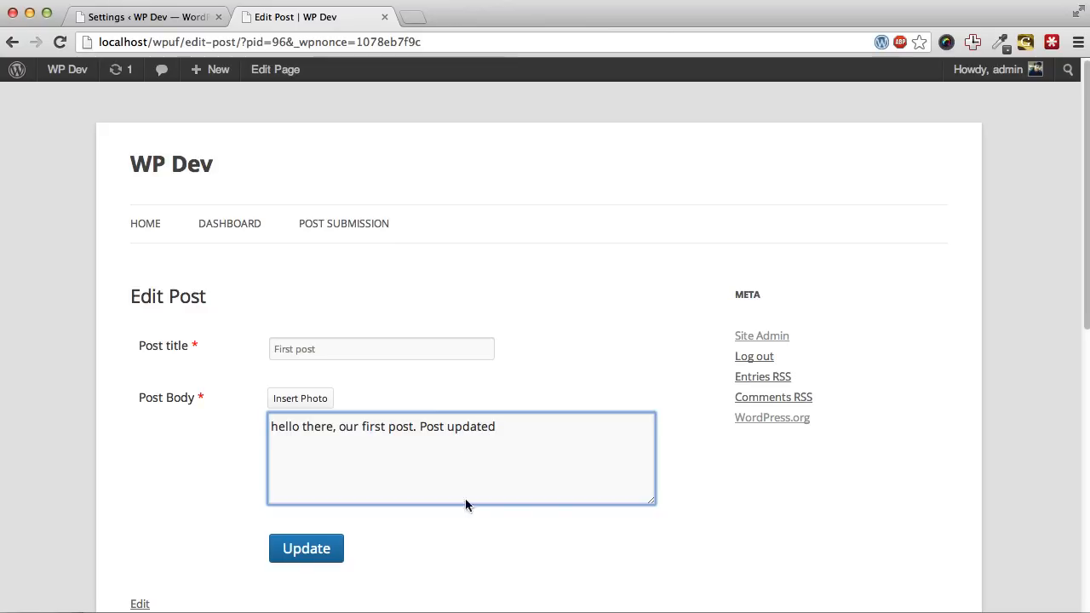
left_click(306, 547)
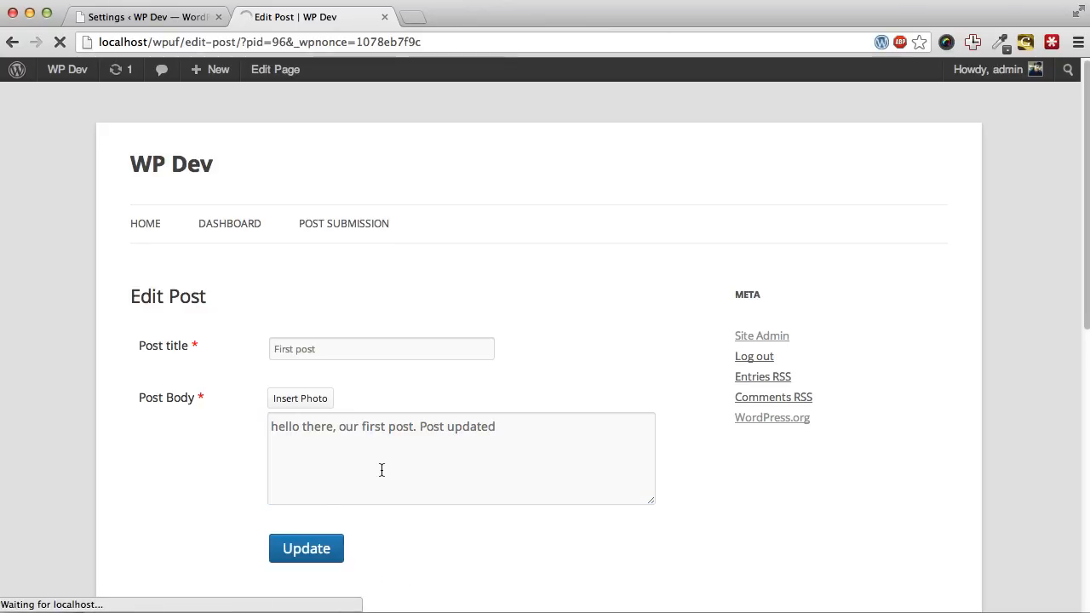
left_click(305, 548)
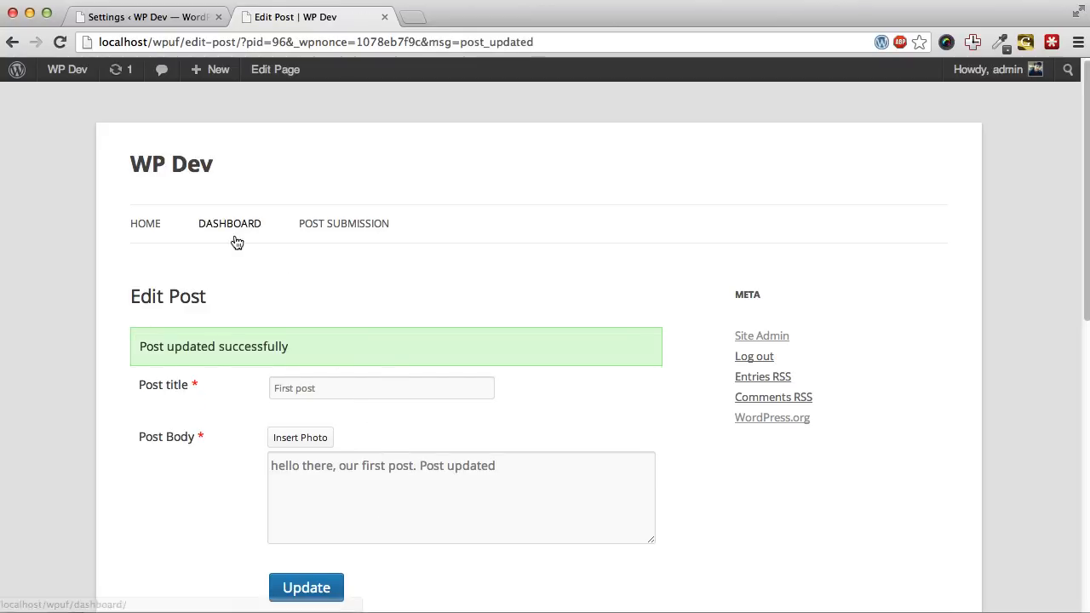
left_click(230, 223)
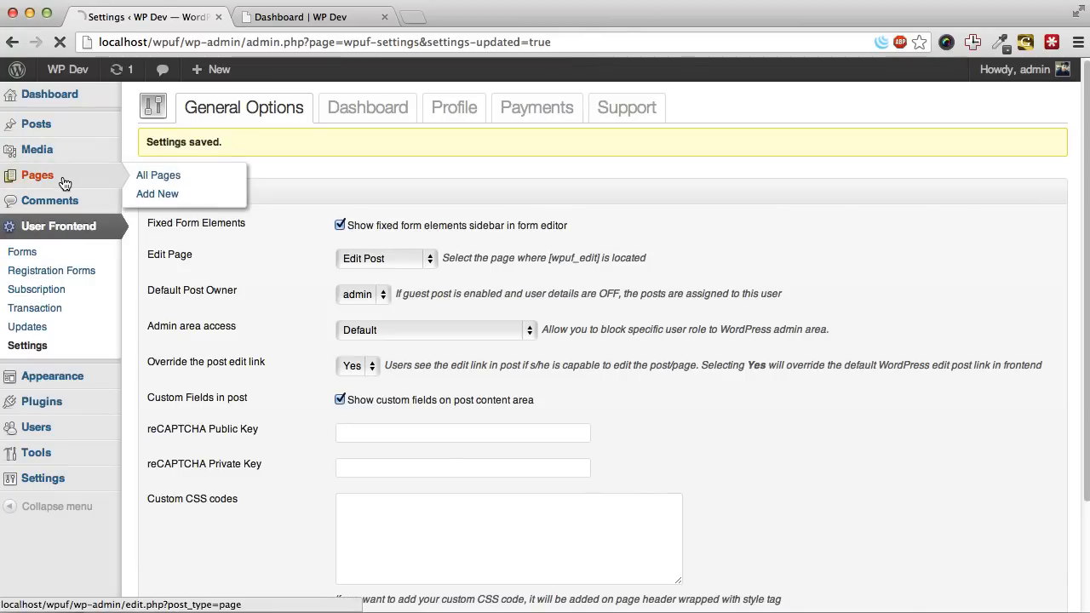
Open the front-end edit link for Hello world! and see the missing form ID warning.
left_click(158, 175)
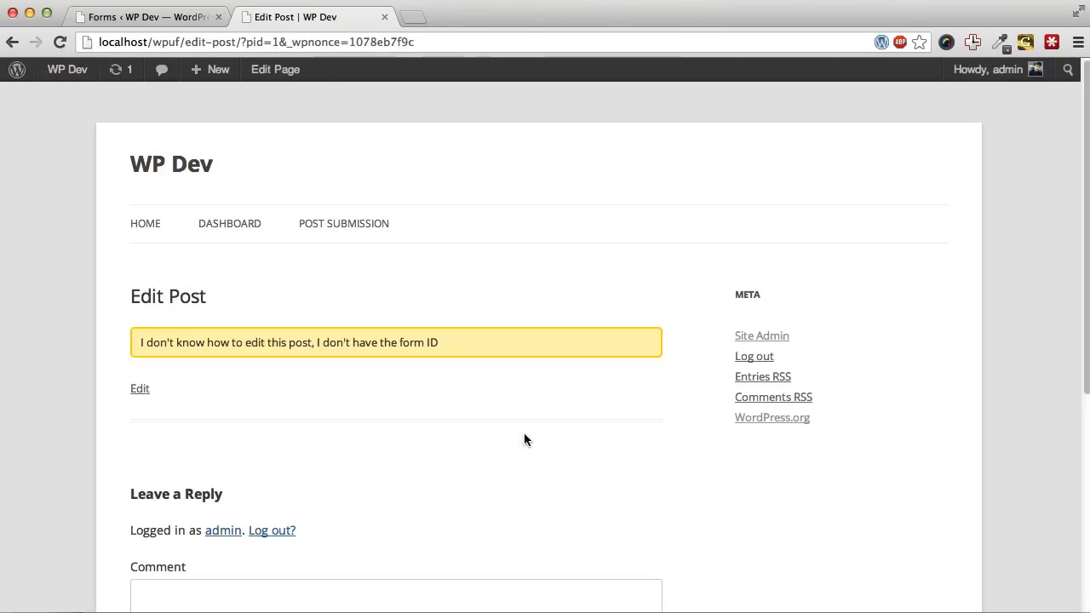
mouse_move(490, 432)
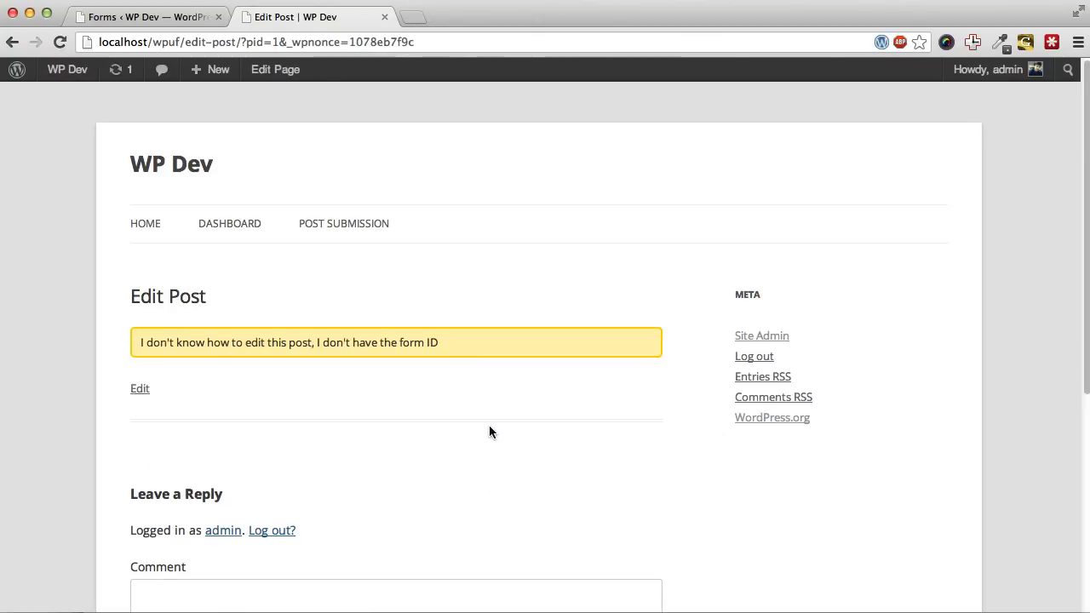
mouse_move(441, 437)
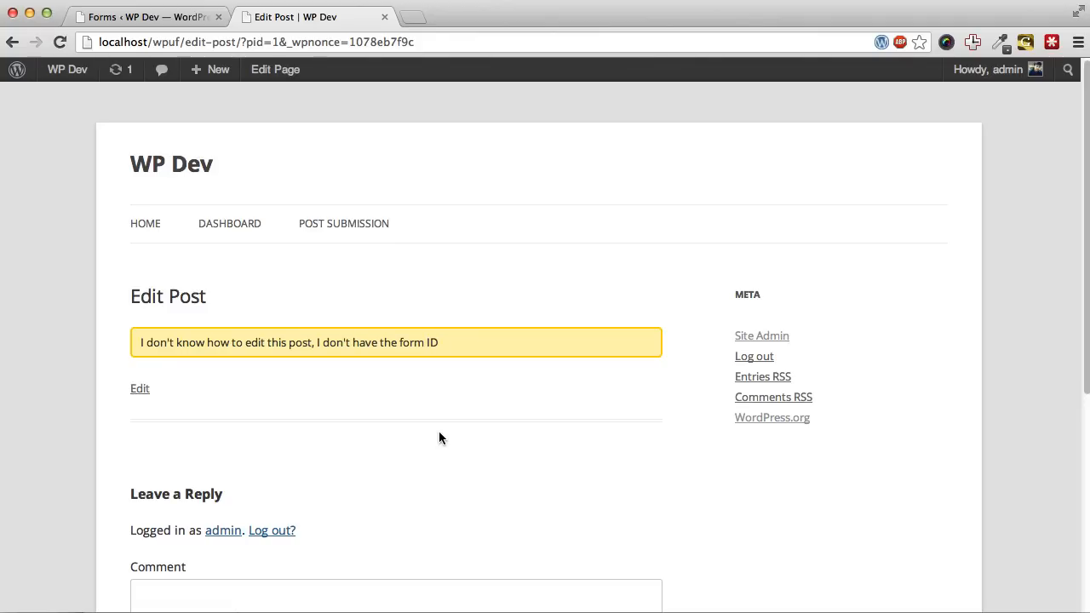
mouse_move(433, 436)
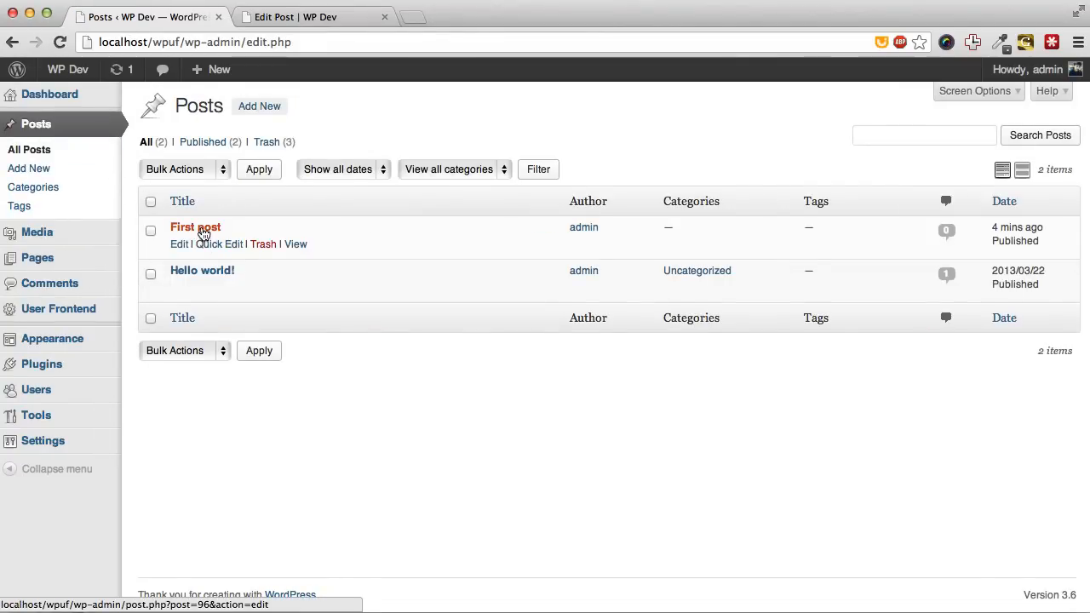
Open Hello world! in the admin editor, pick First Form in the WPUF Form box, and update.
left_click(202, 270)
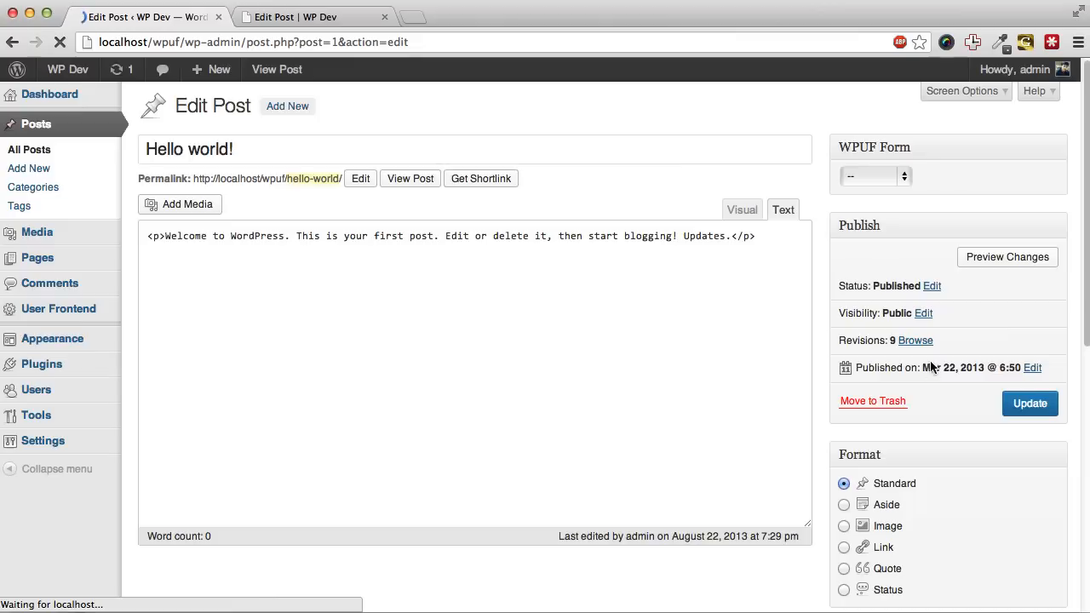
left_click(869, 176)
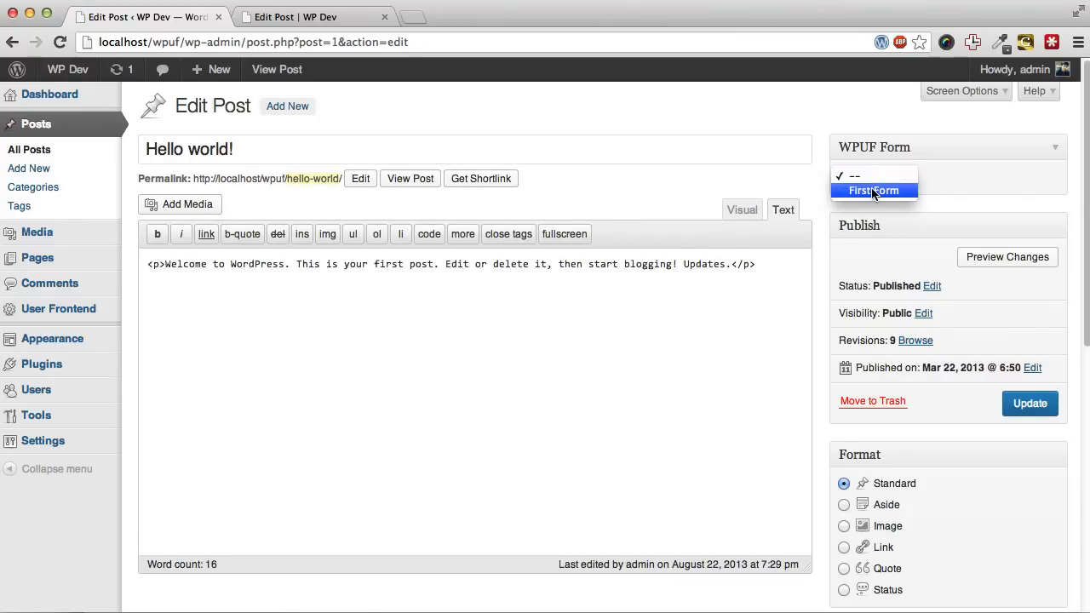
left_click(1029, 403)
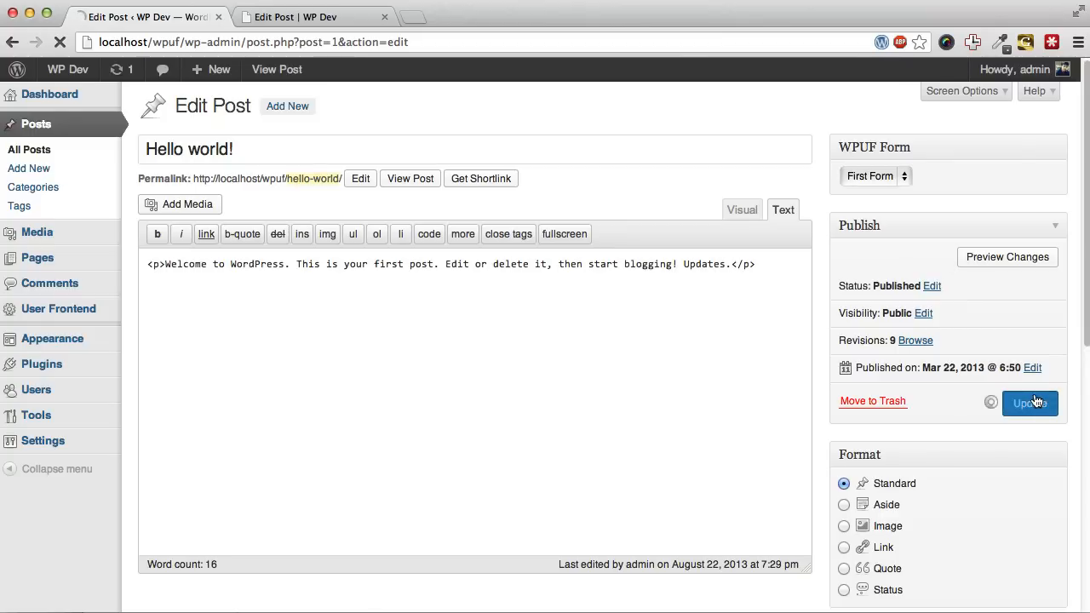
left_click(1030, 402)
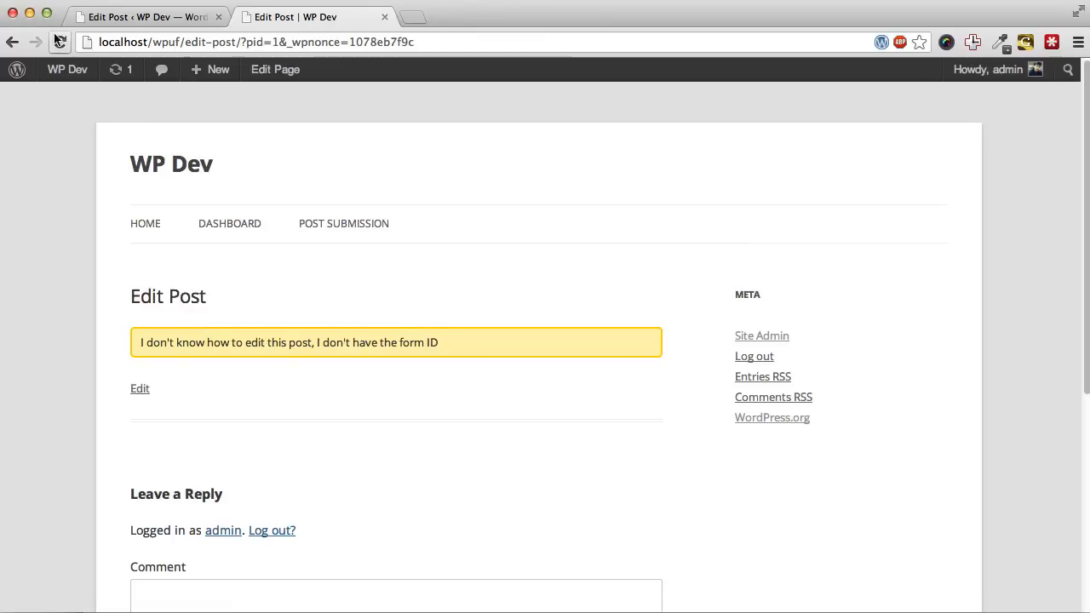
Reload the front-end Edit Post page for Hello world! and save it with Update.
left_click(140, 388)
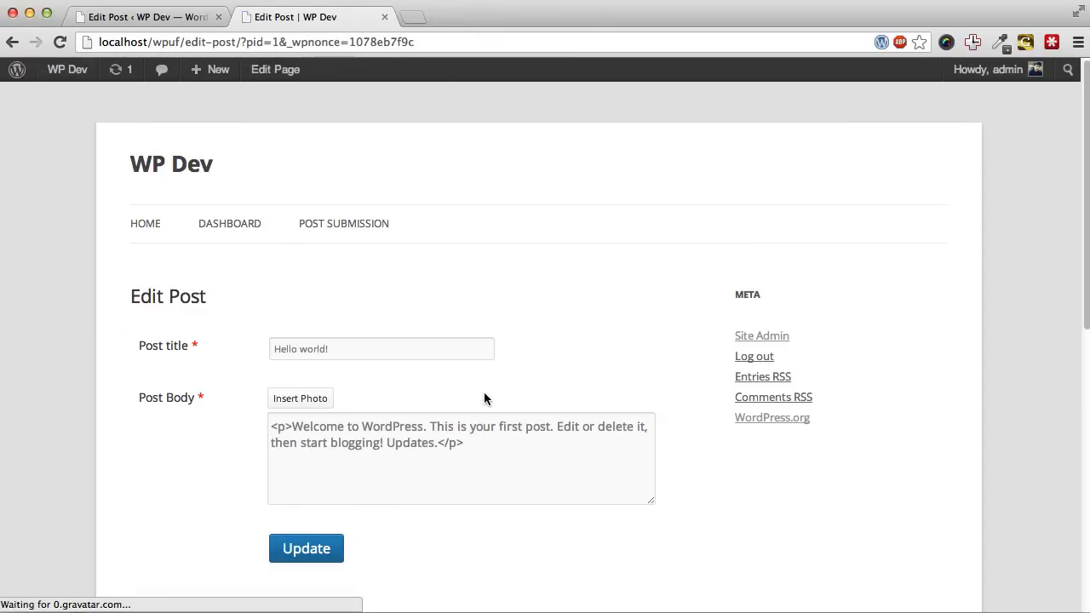
left_click(506, 452)
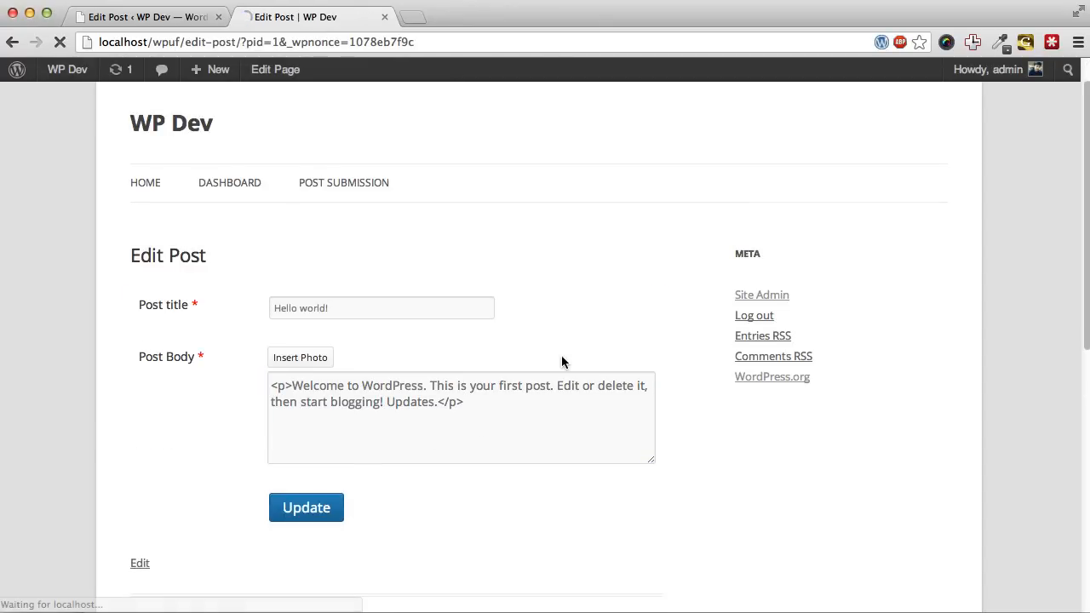
left_click(306, 507)
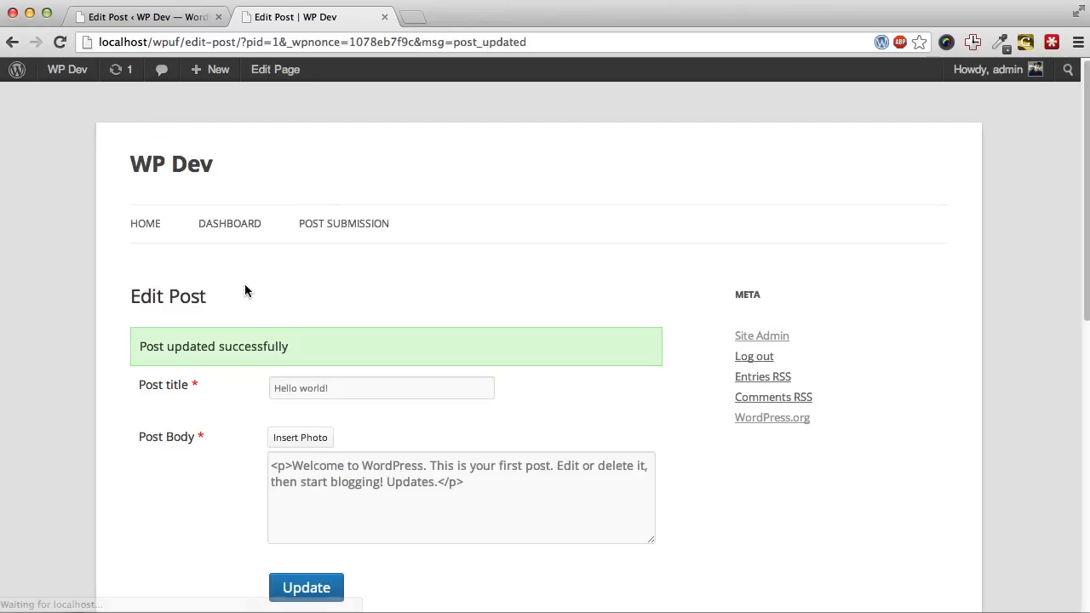